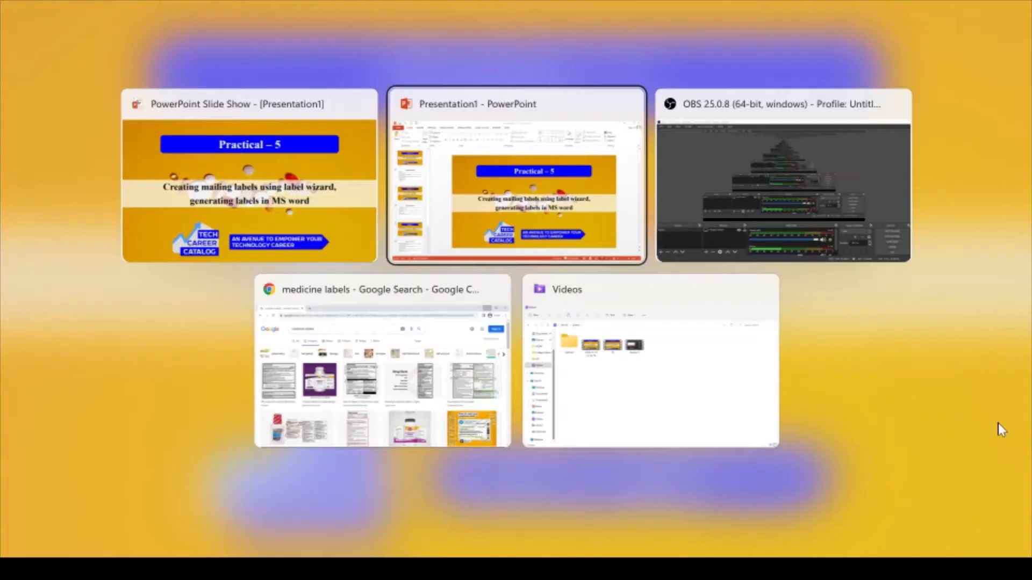
Step: Switch to the Chrome 'medicine labels' image search and scroll down the results
{"action": "left_click", "coordinate": [382, 362]}
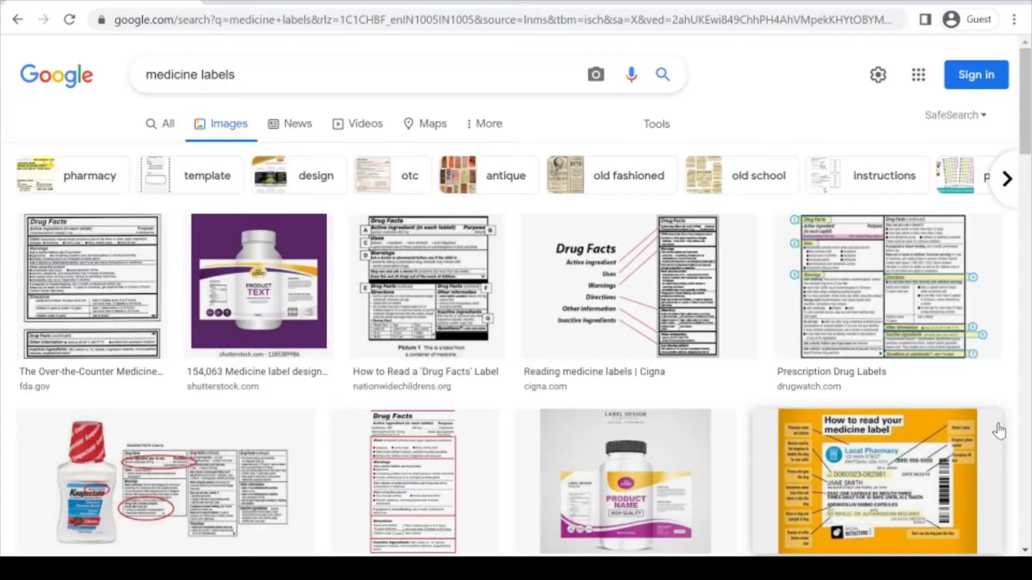
{"action": "mouse_move", "coordinate": [756, 381]}
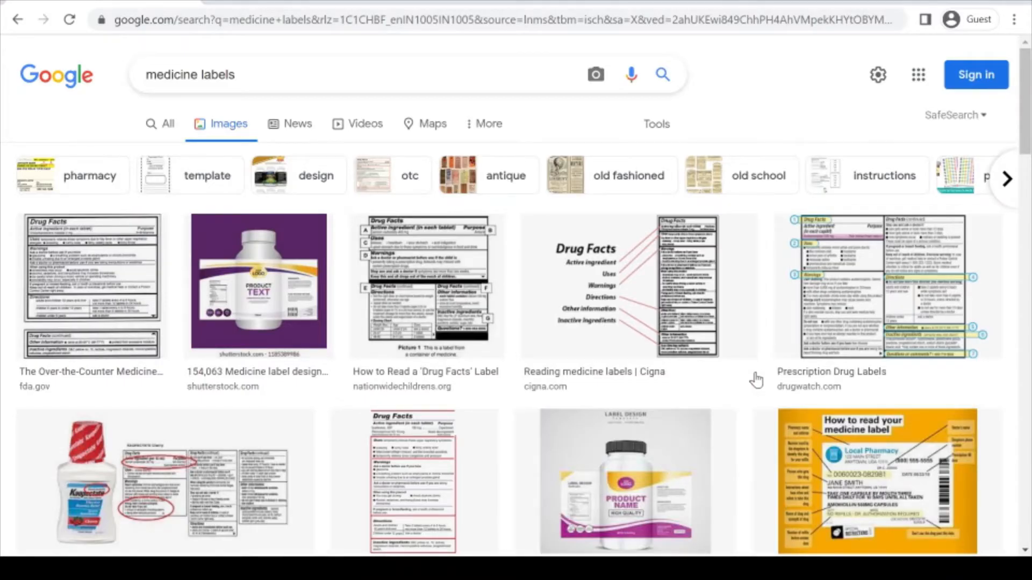
{"action": "scroll", "scroll_direction": "down", "scroll_amount": 3}
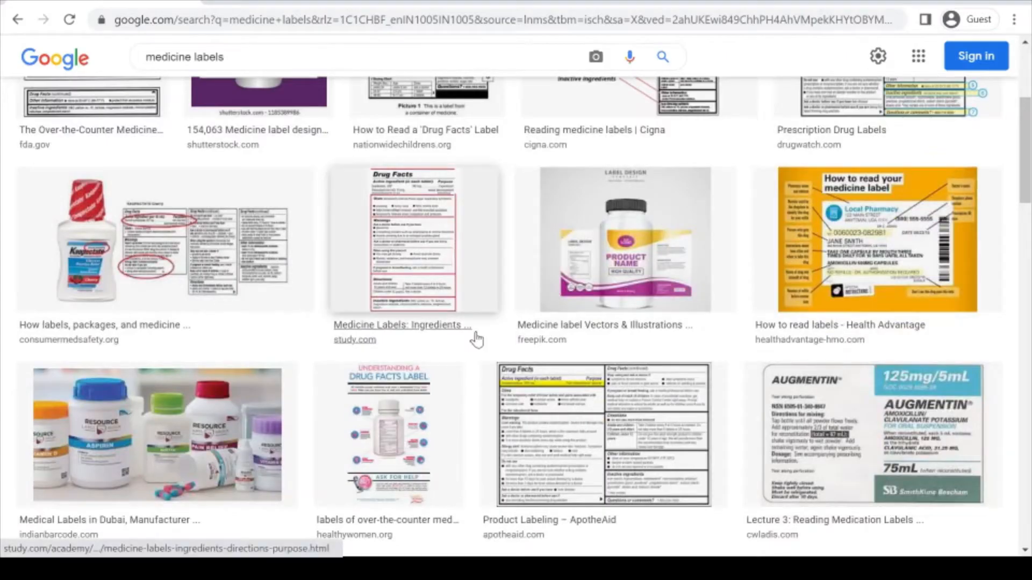
{"action": "mouse_move", "coordinate": [877, 452]}
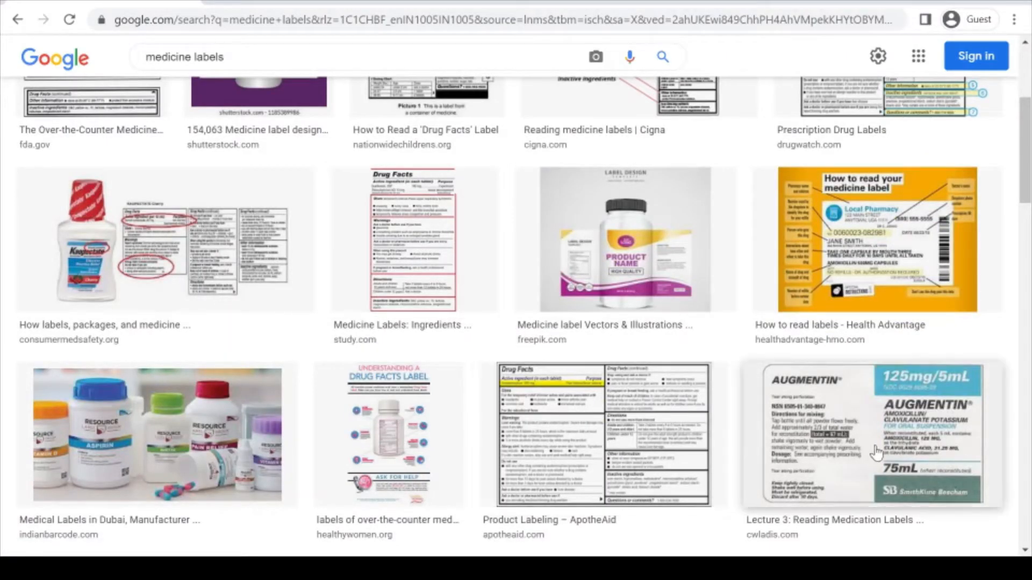
Step: Preview the orange Health Advantage 'How to read your medicine label' image
{"action": "left_click", "coordinate": [873, 239]}
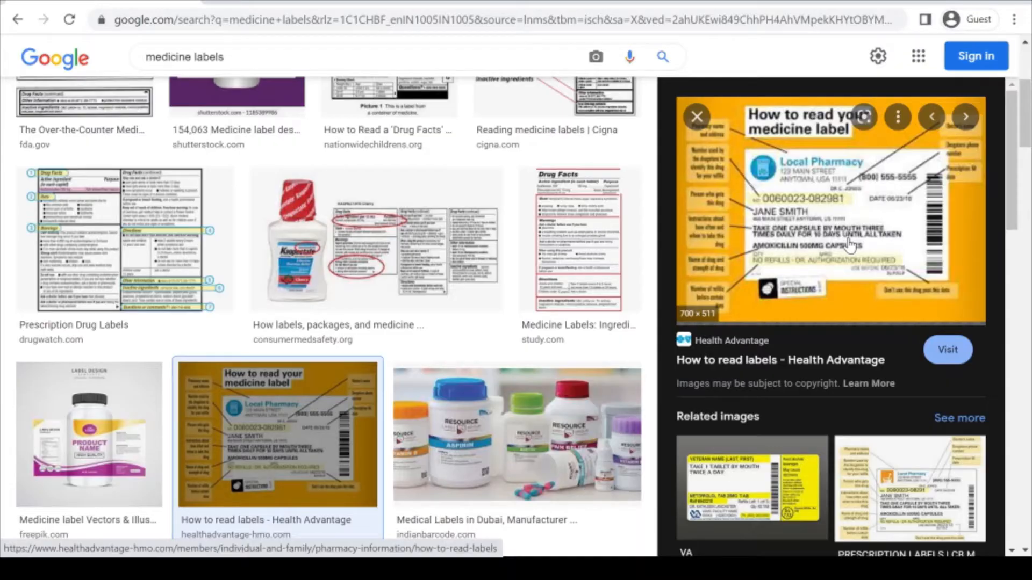
{"action": "mouse_move", "coordinate": [836, 283]}
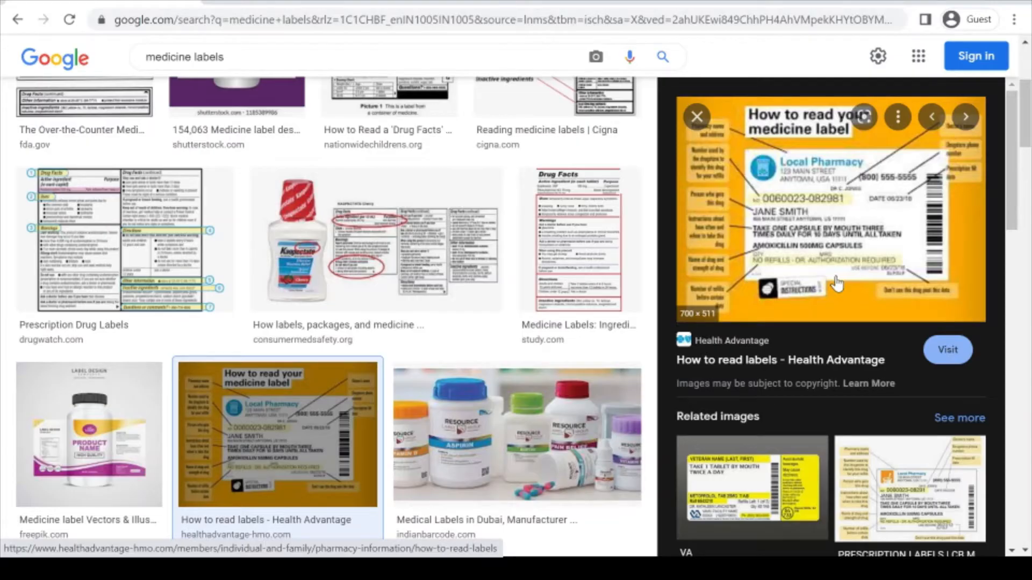
{"action": "mouse_move", "coordinate": [100, 416]}
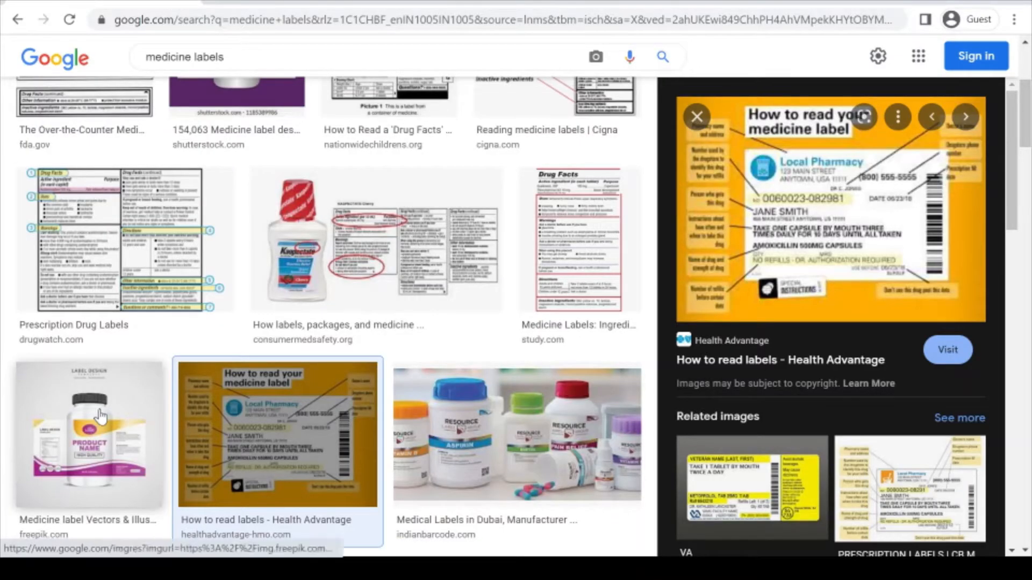
Step: Preview the purple Freepik medicine bottle label marked PRODUCT NAME
{"action": "left_click", "coordinate": [89, 431]}
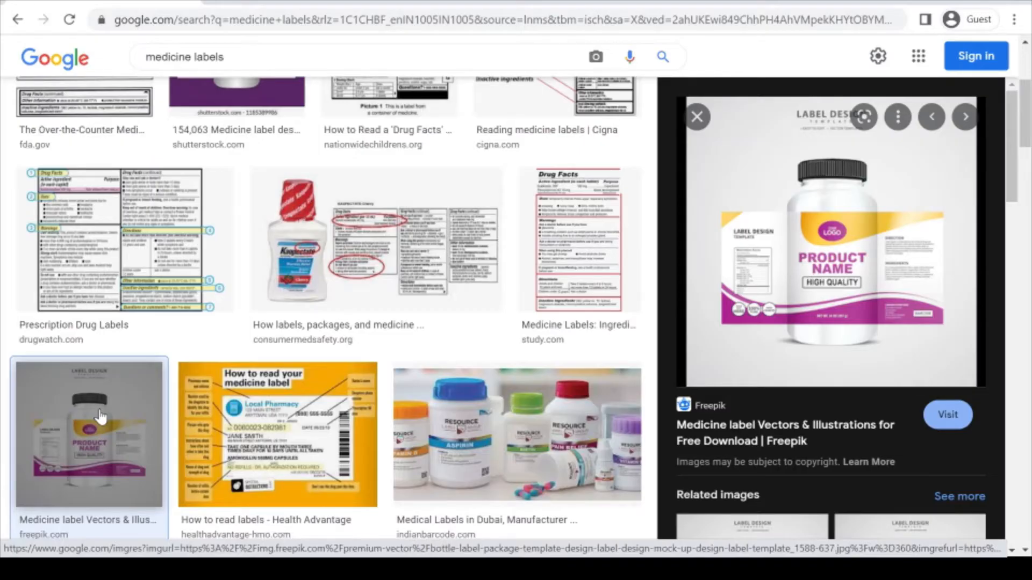
Step: Launch Microsoft Word from Windows search by typing 'word'
{"action": "type", "text": "word"}
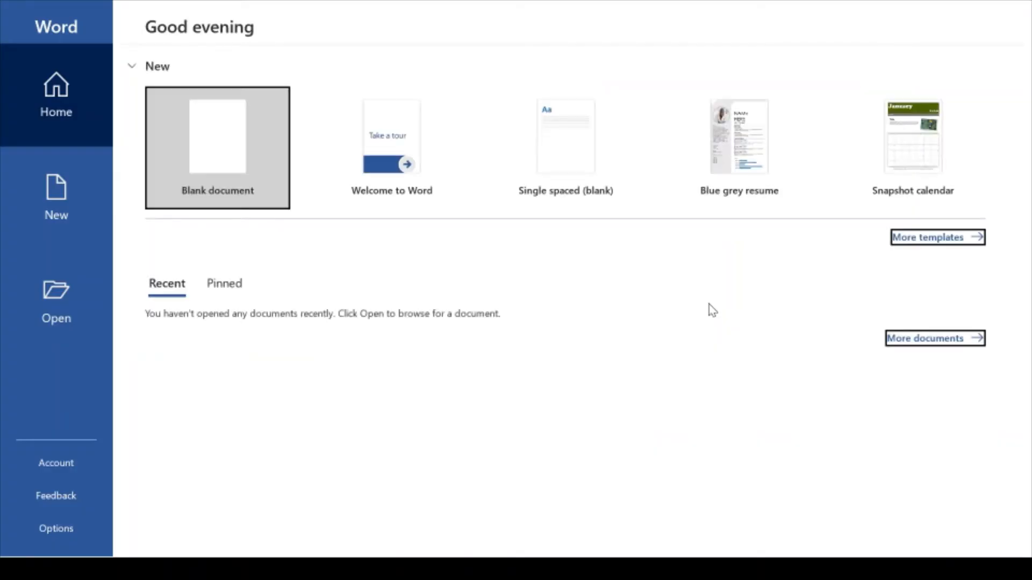
Step: Create a blank Word document and bring up the Mailings tools
{"action": "left_click", "coordinate": [217, 147]}
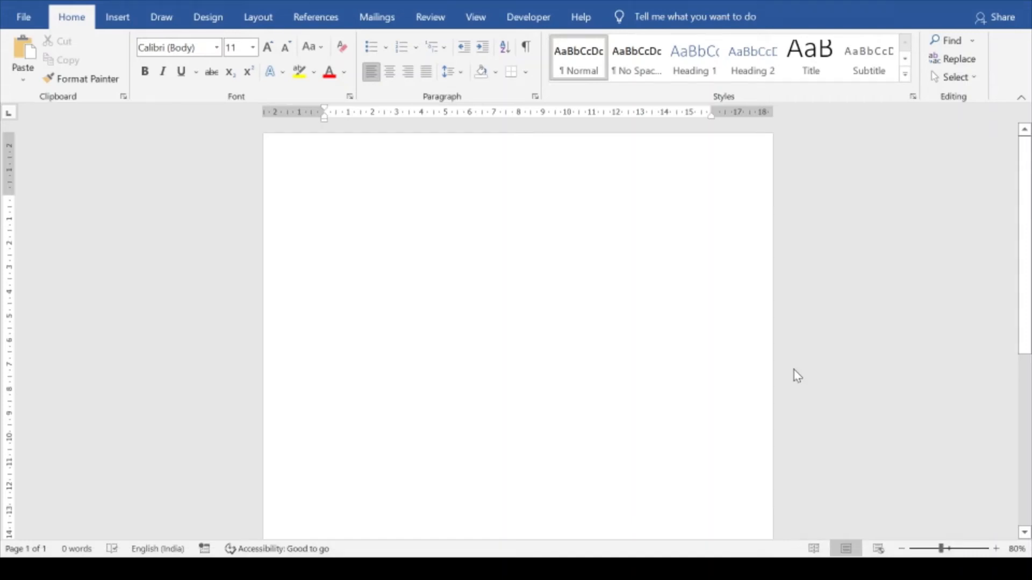
{"action": "left_click", "coordinate": [325, 200]}
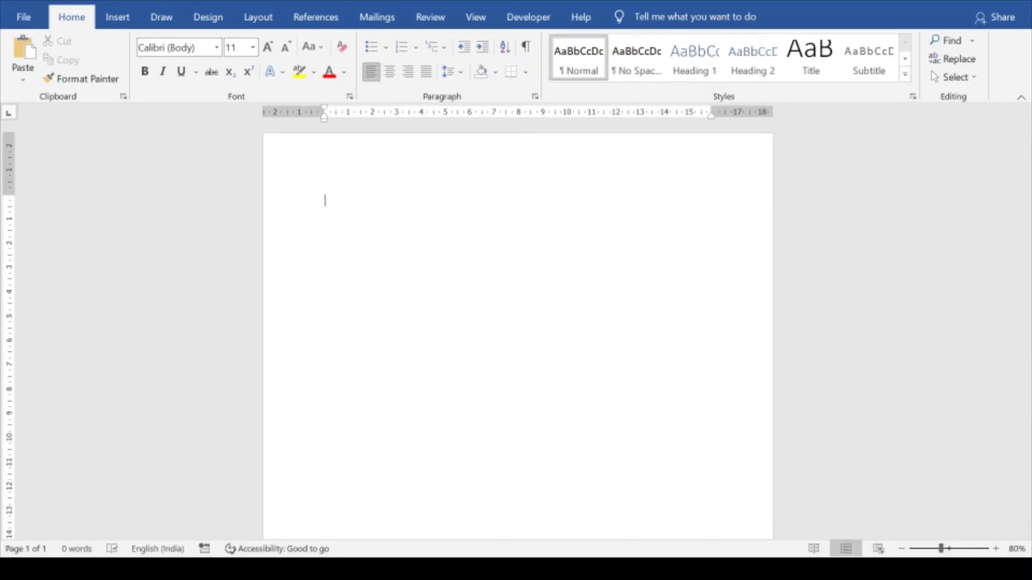
{"action": "left_click", "coordinate": [376, 17]}
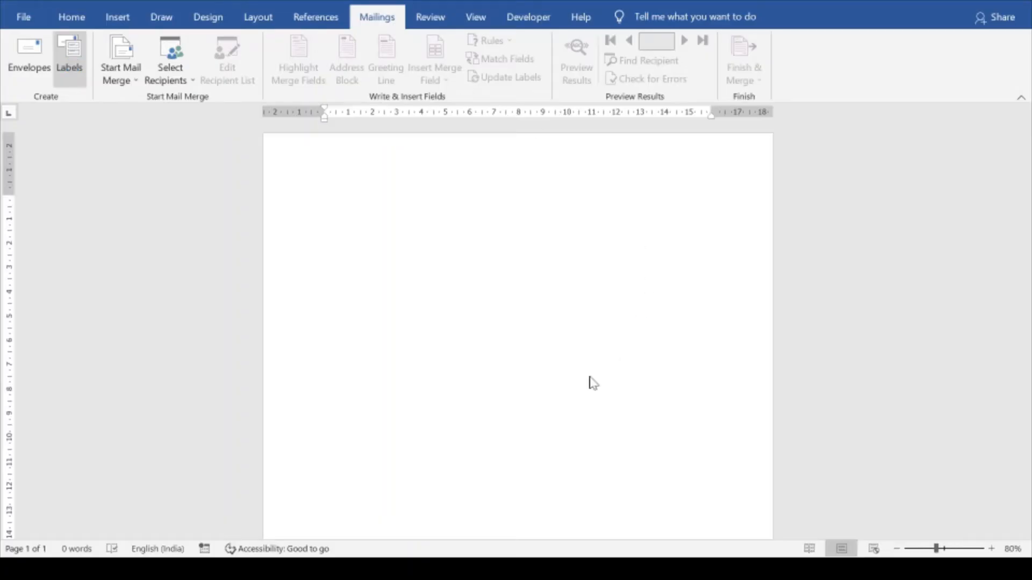
Step: In Labels, enter 'National Pharmacy', 'some address- 421401' and 'Mr.' as label text
{"action": "left_click", "coordinate": [70, 56]}
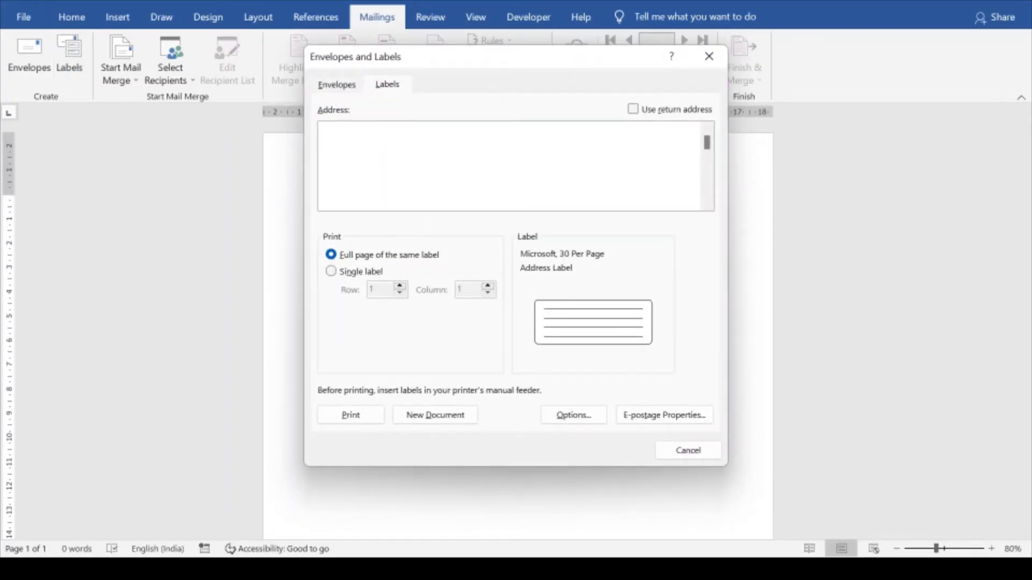
{"action": "type", "text": "Nat"}
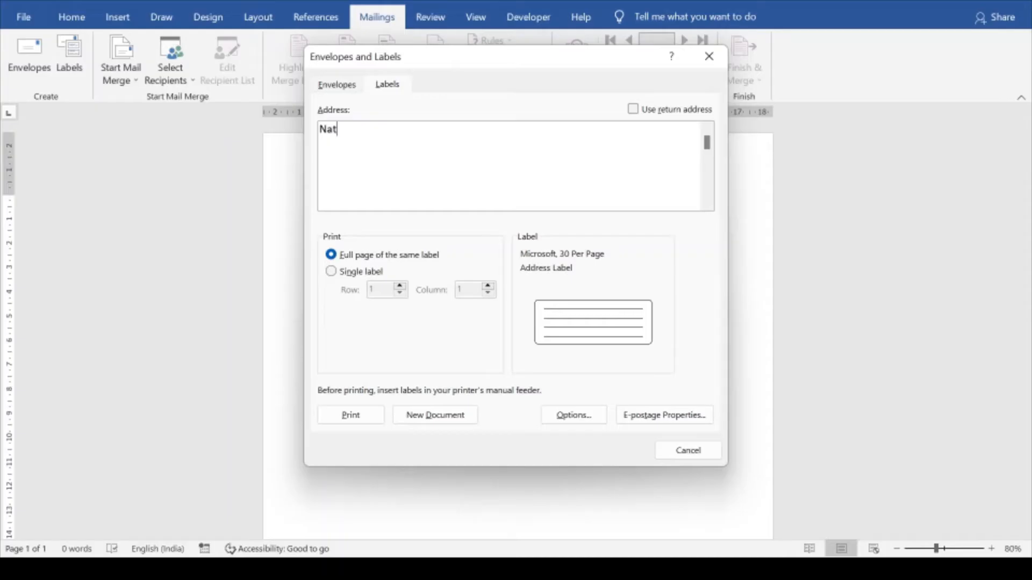
{"action": "type", "text": "ional"}
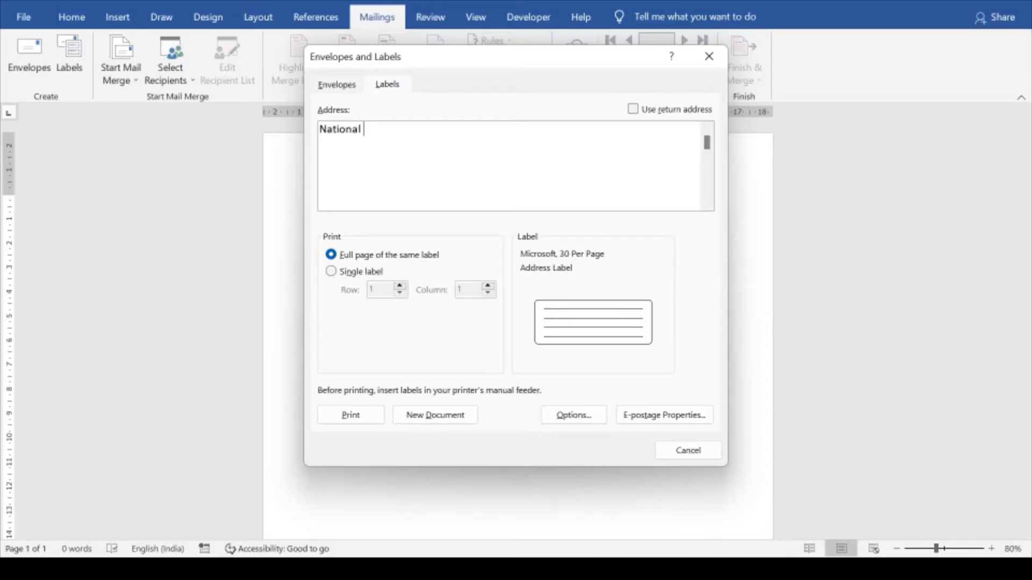
{"action": "type", "text": "Pharmacy"}
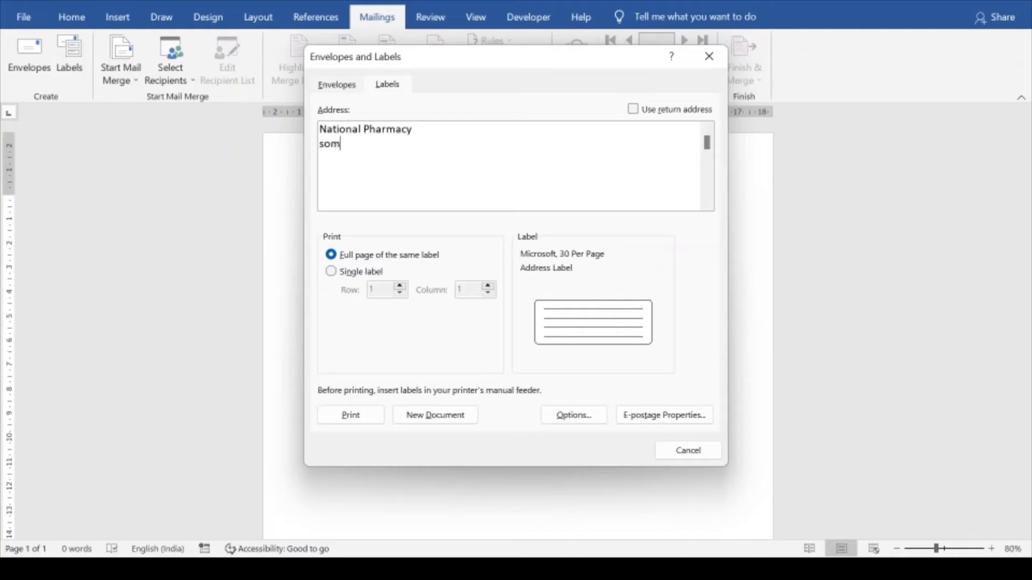
{"action": "type", "text": "e addr"}
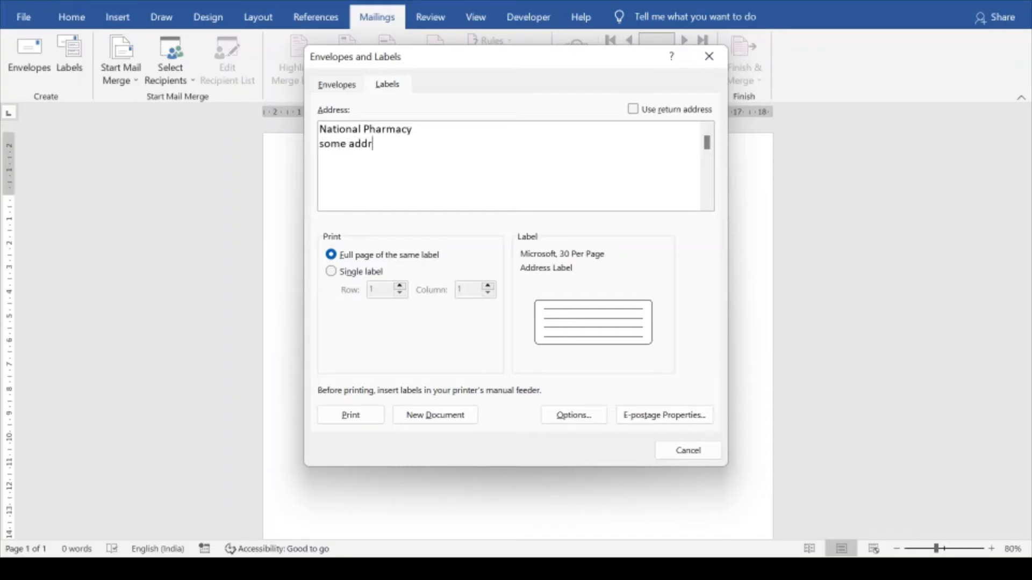
{"action": "type", "text": "ess-"}
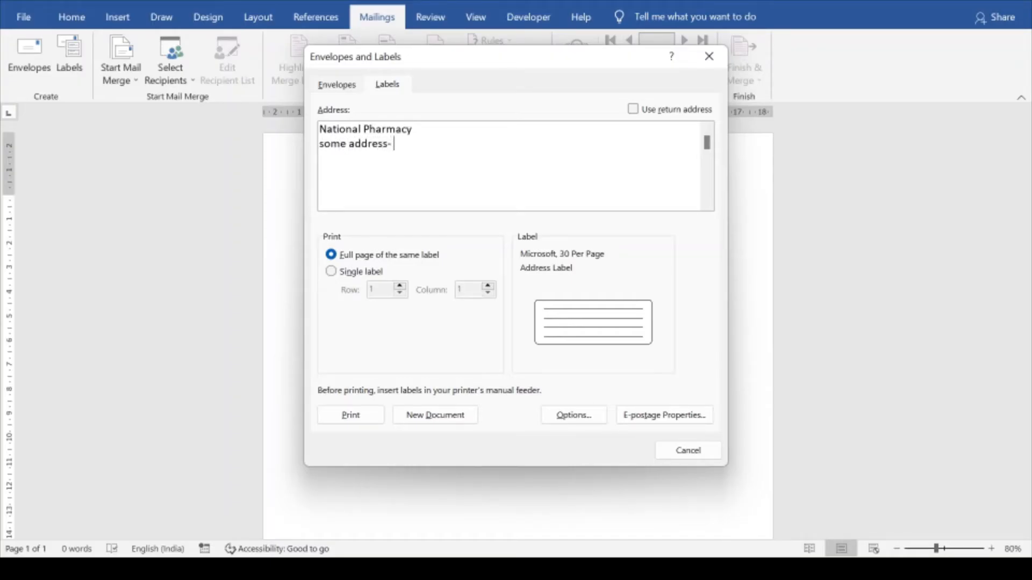
{"action": "type", "text": "421"}
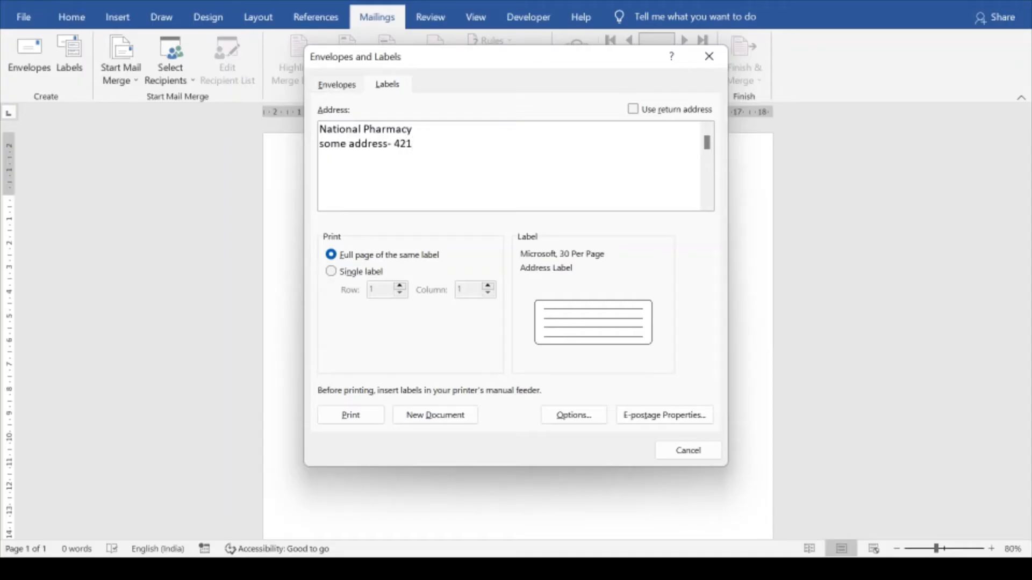
{"action": "type", "text": "401"}
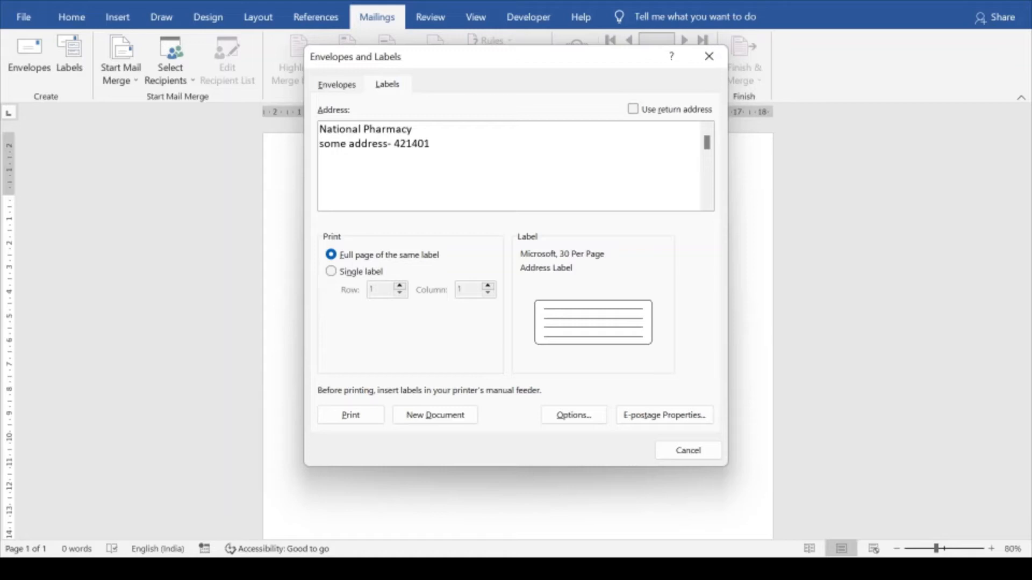
{"action": "type", "text": "Mr. ______________"}
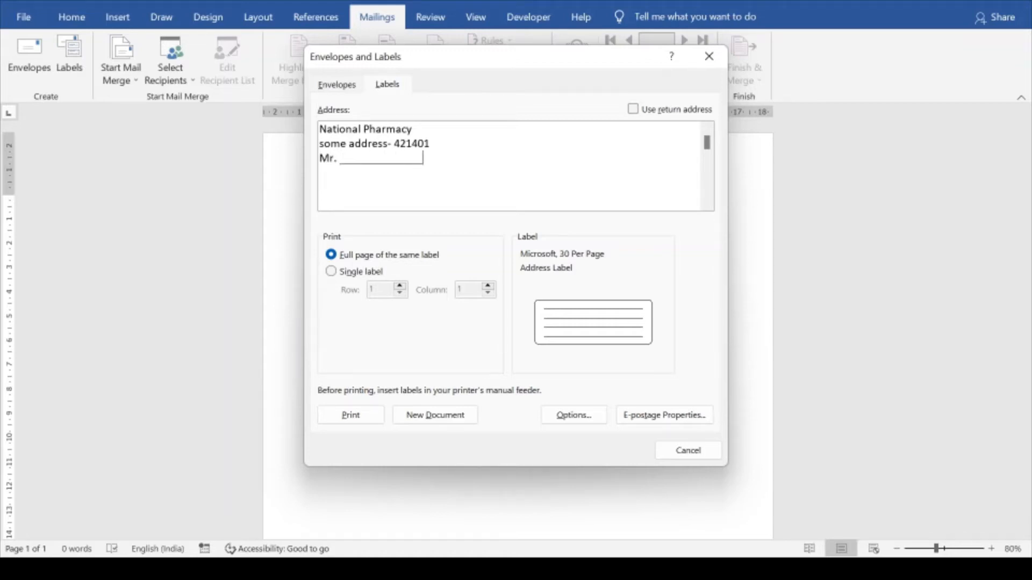
Step: Add 'Amoxylin 100mg' and 'Take twice a day' lines, correcting the typo in 'day'
{"action": "key", "text": "Return"}
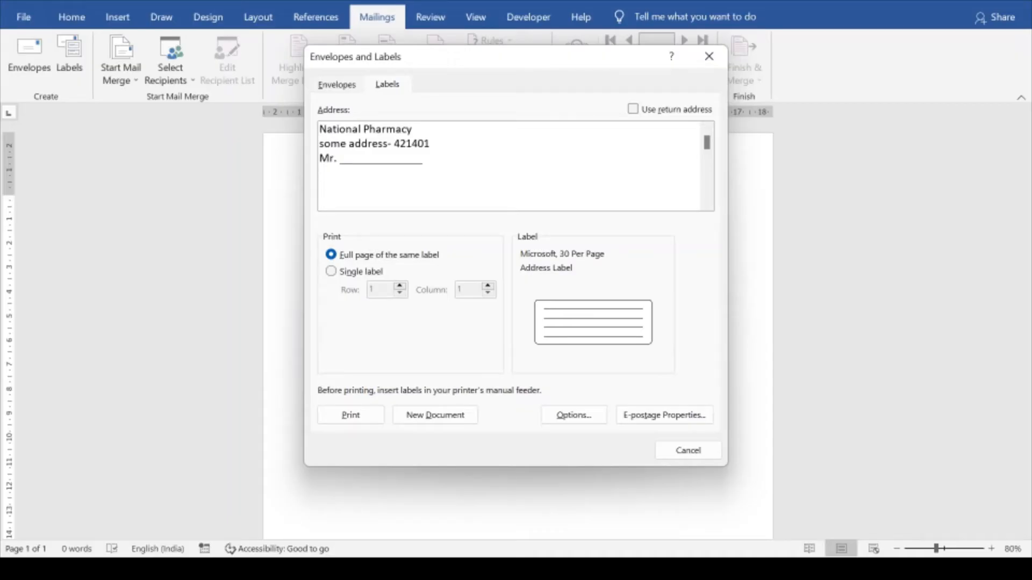
{"action": "type", "text": "A"}
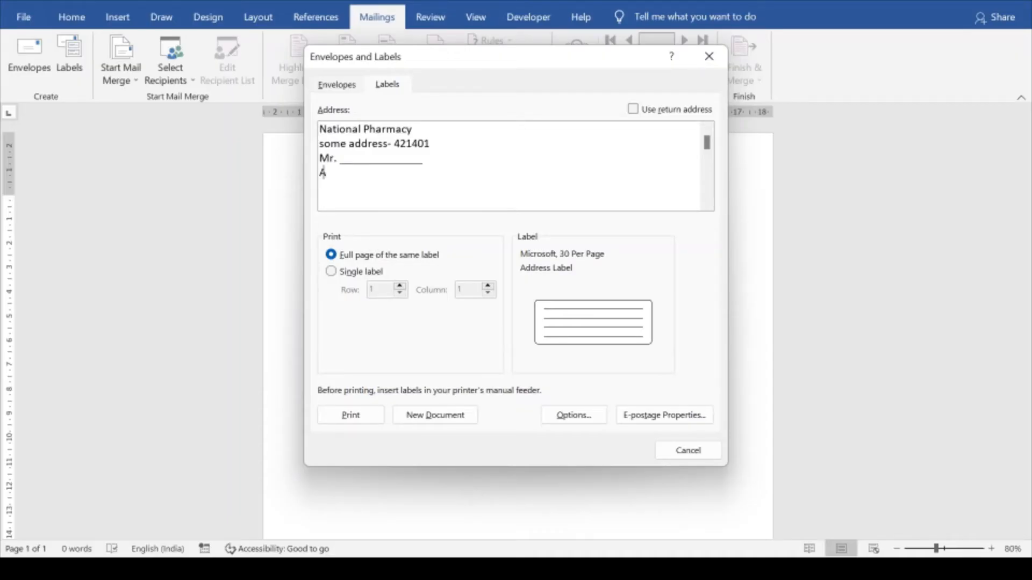
{"action": "type", "text": "mox"}
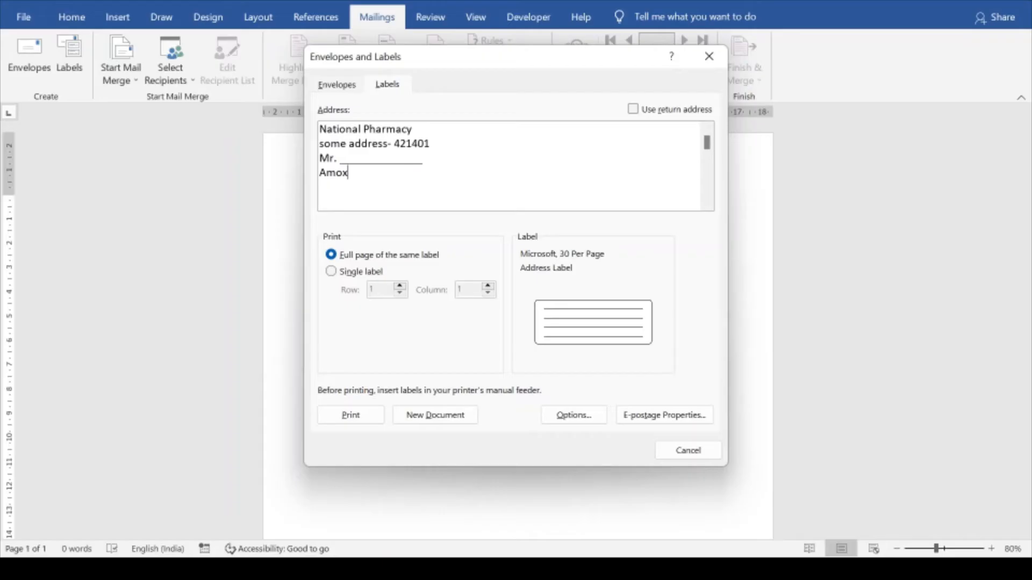
{"action": "type", "text": "y"}
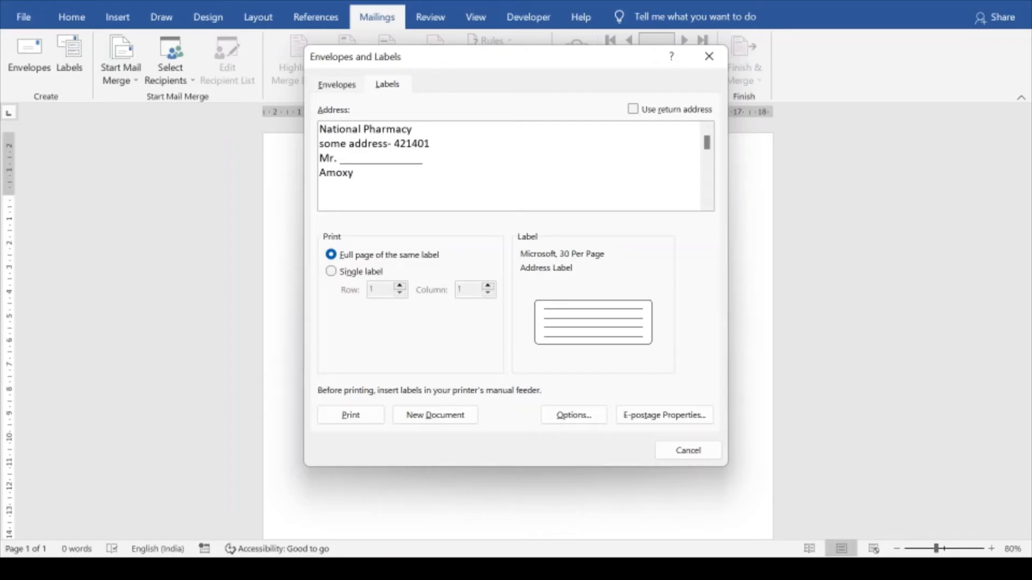
{"action": "type", "text": "lin"}
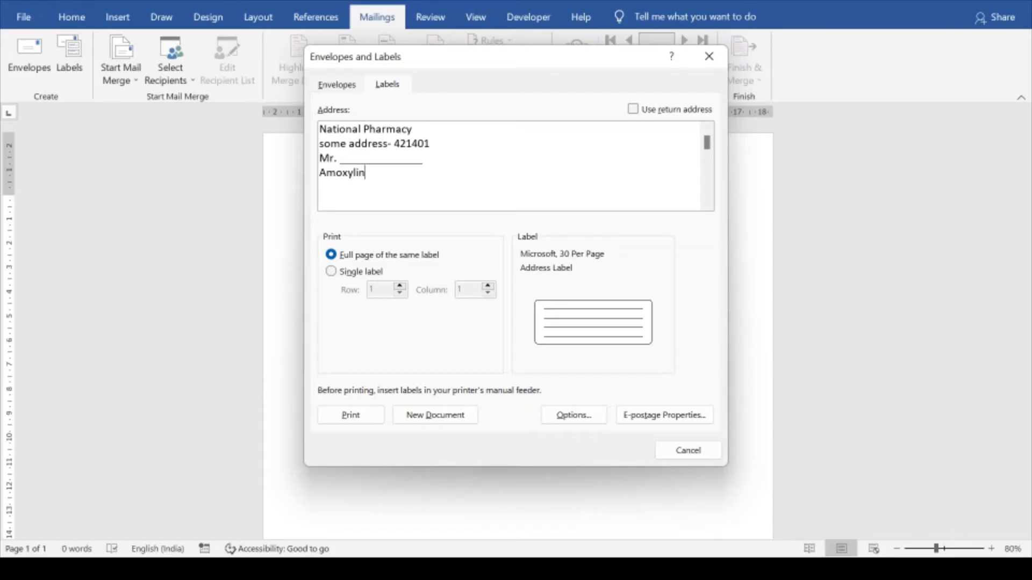
{"action": "type", "text": "100mg"}
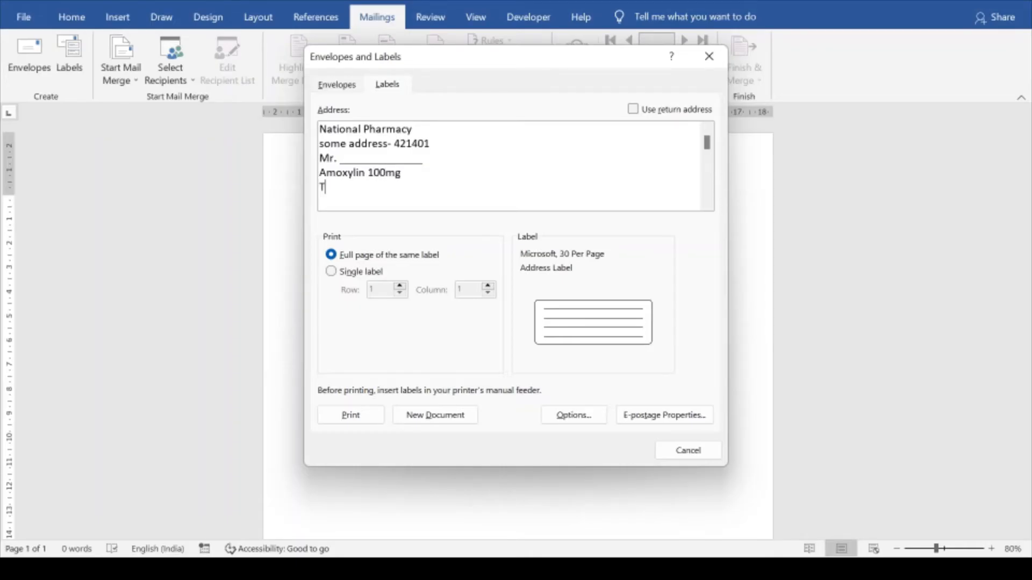
{"action": "type", "text": "ake t"}
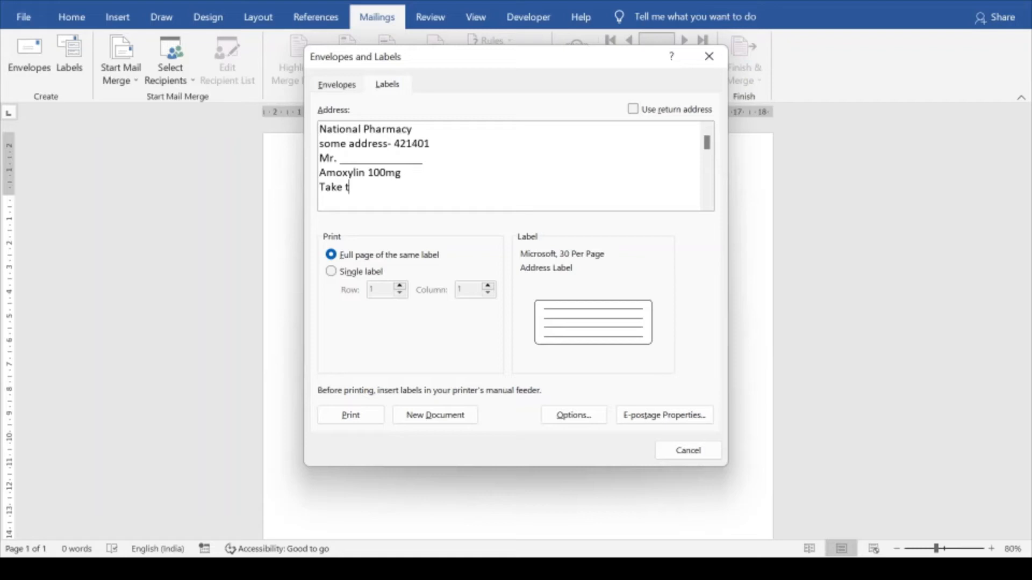
{"action": "type", "text": "wice a daty"}
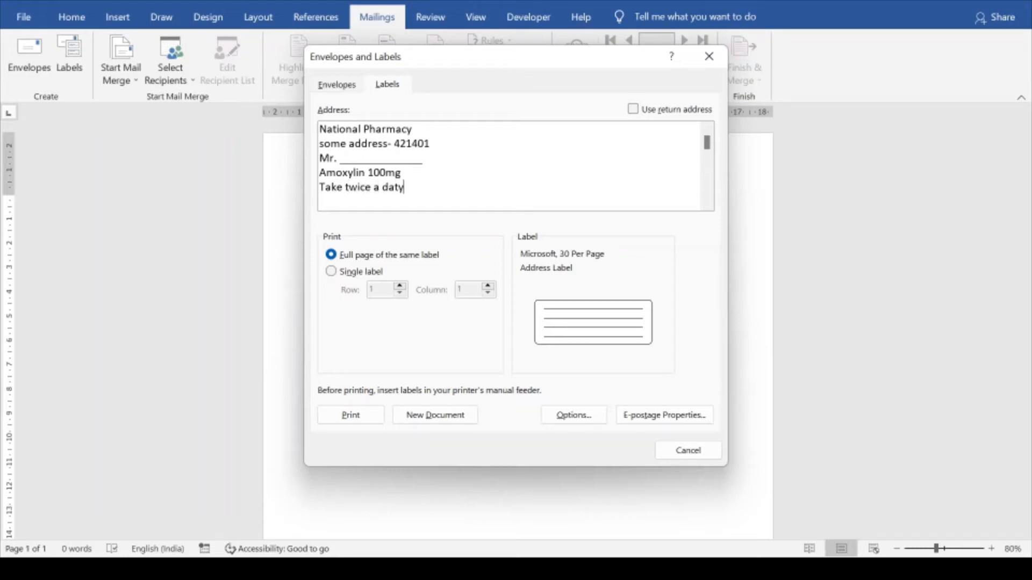
{"action": "key", "text": "Backspace"}
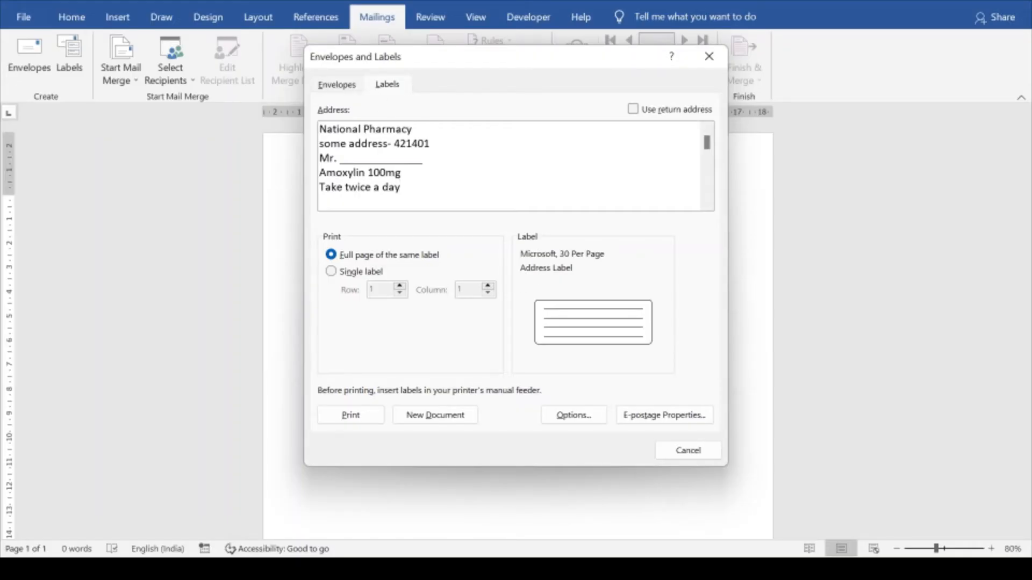
Step: Format 'National Pharmacy' as 16-point bold italic purple text
{"action": "double_click", "coordinate": [366, 129]}
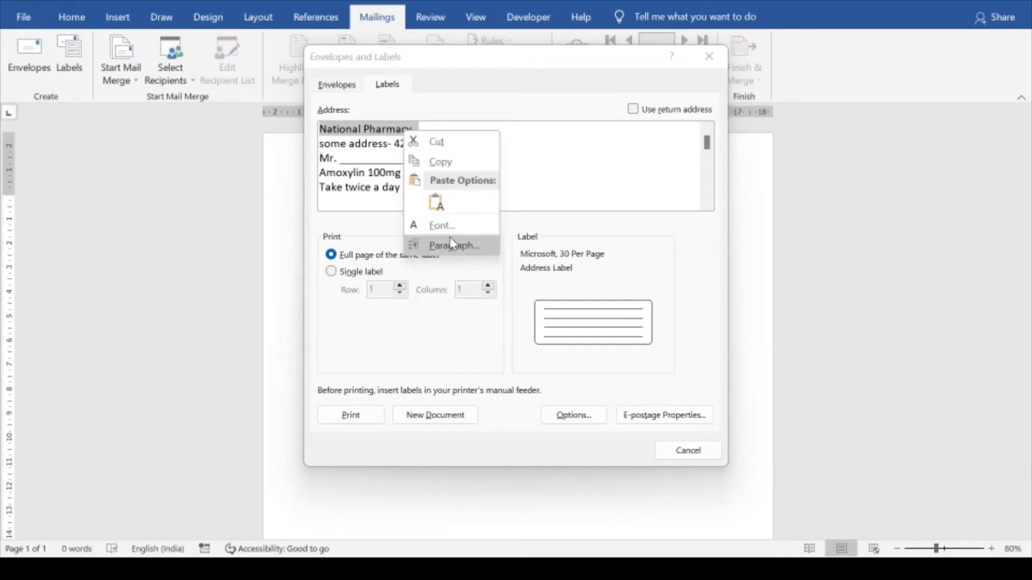
{"action": "left_click", "coordinate": [442, 225]}
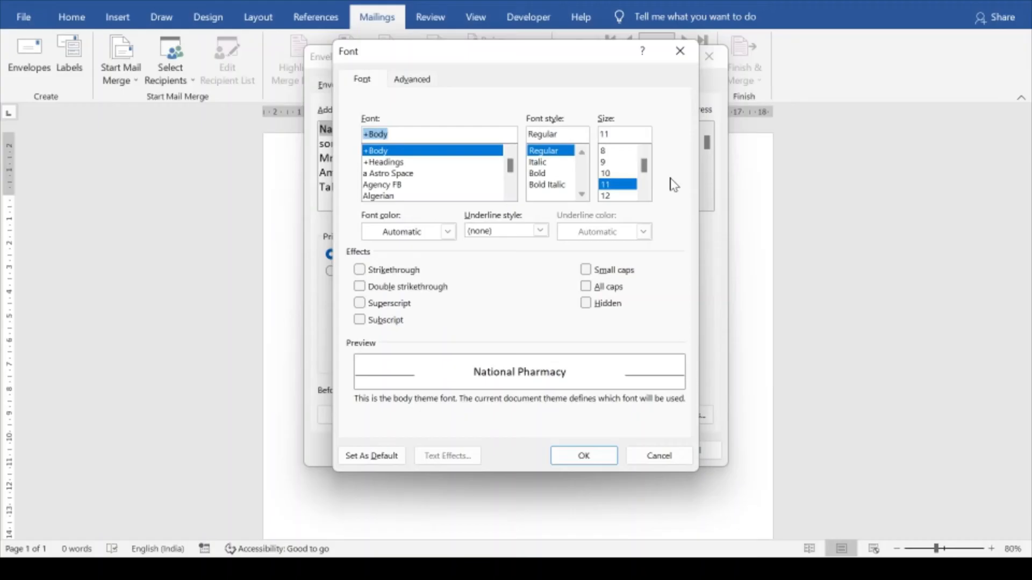
{"action": "left_click", "coordinate": [605, 172]}
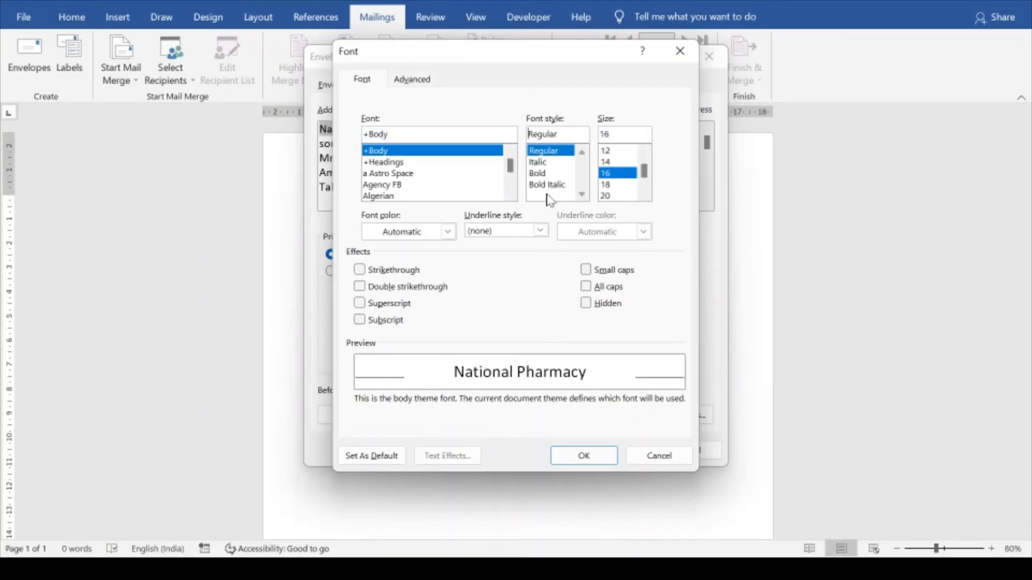
{"action": "left_click", "coordinate": [546, 184]}
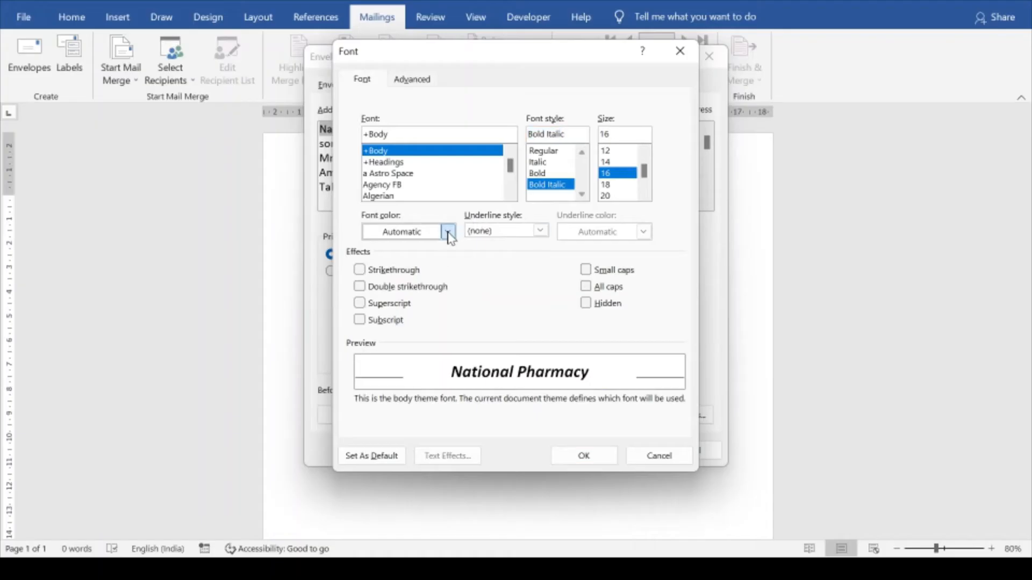
{"action": "left_click", "coordinate": [448, 231]}
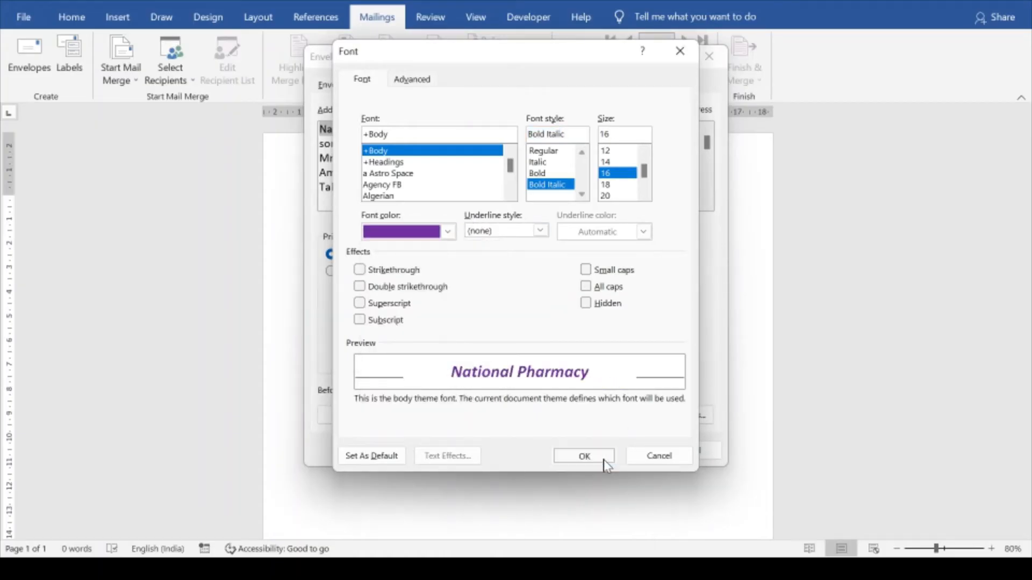
{"action": "left_click", "coordinate": [583, 456]}
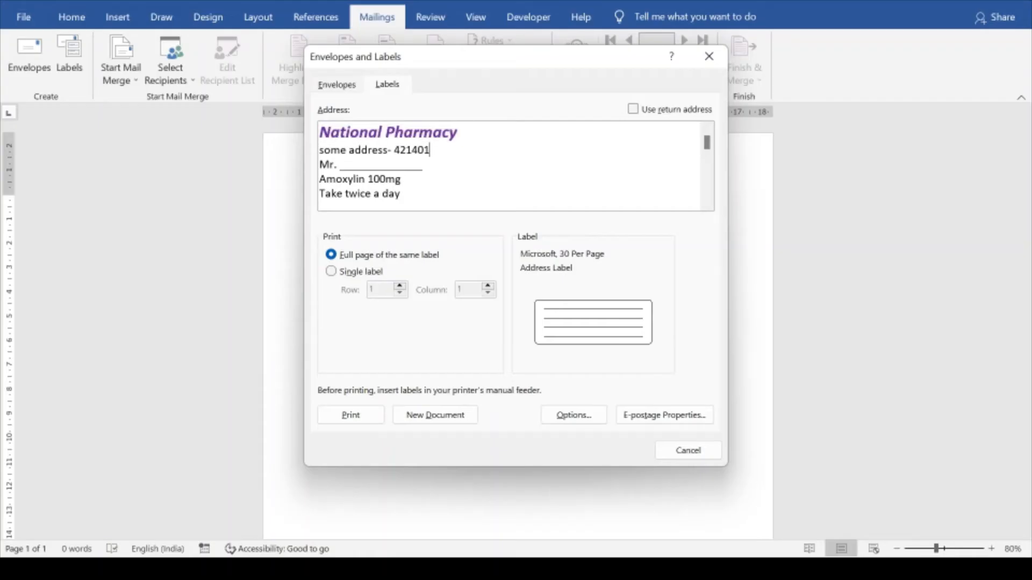
Step: Set the four lines under the heading to Times New Roman italic, 9 point
{"action": "left_click_drag", "start_coordinate": [319, 179], "coordinate": [407, 193]}
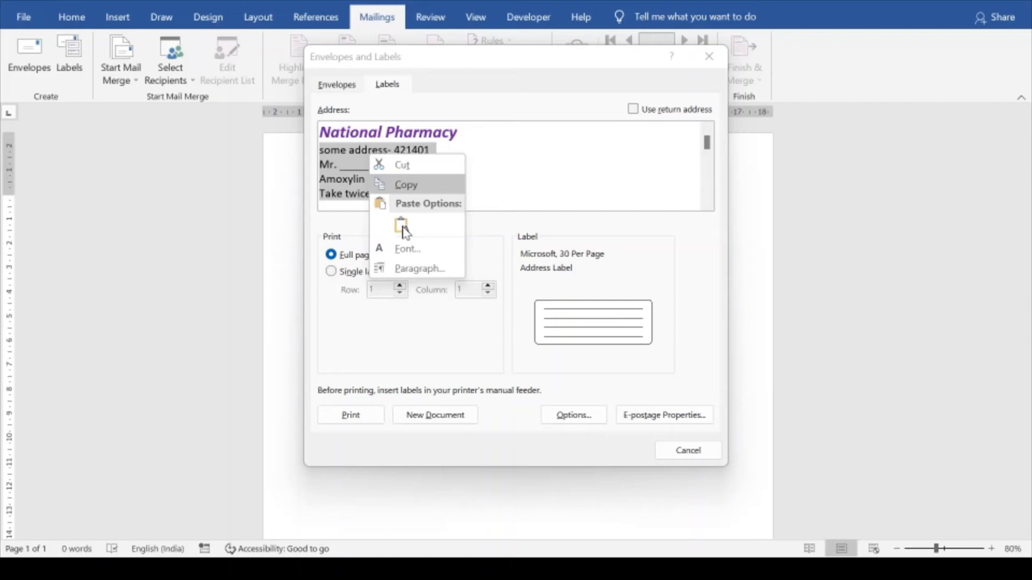
{"action": "left_click", "coordinate": [407, 249]}
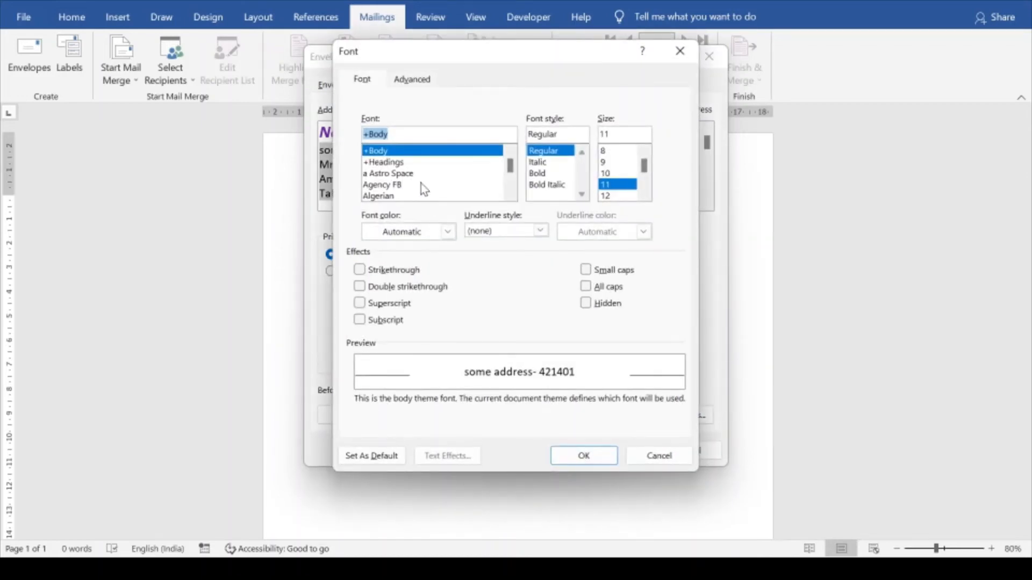
{"action": "type", "text": "tim"}
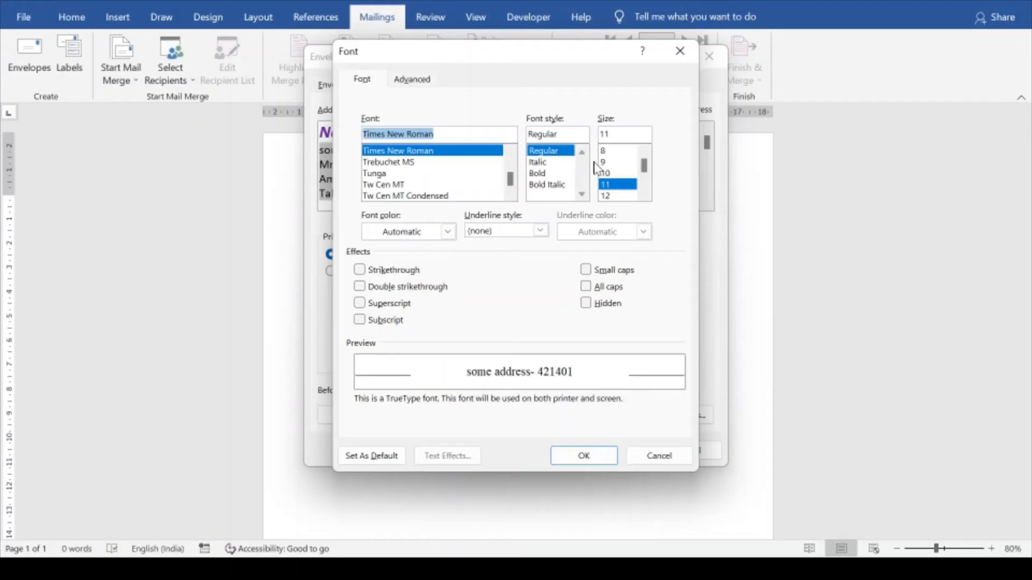
{"action": "left_click", "coordinate": [537, 162]}
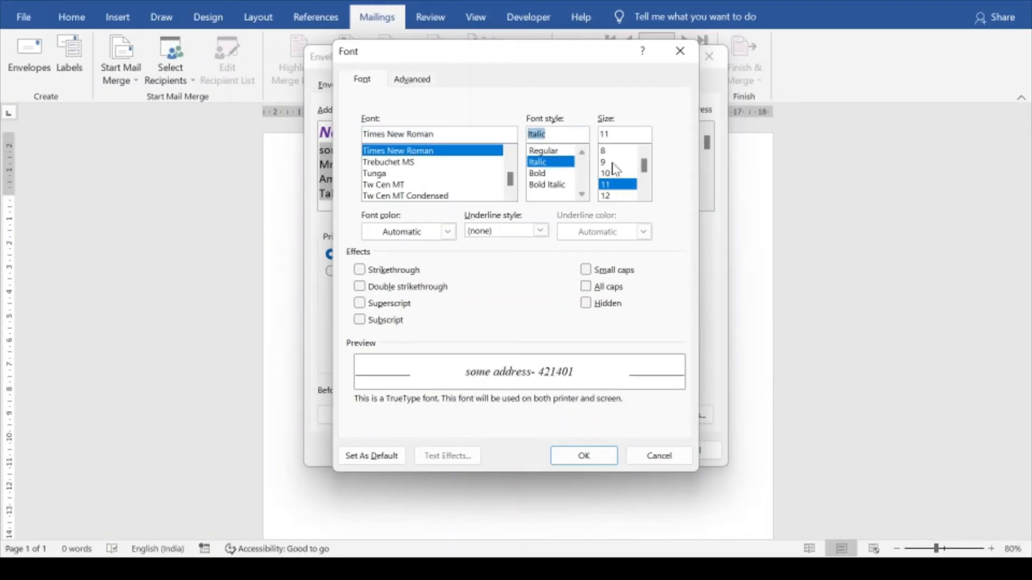
{"action": "left_click", "coordinate": [604, 162]}
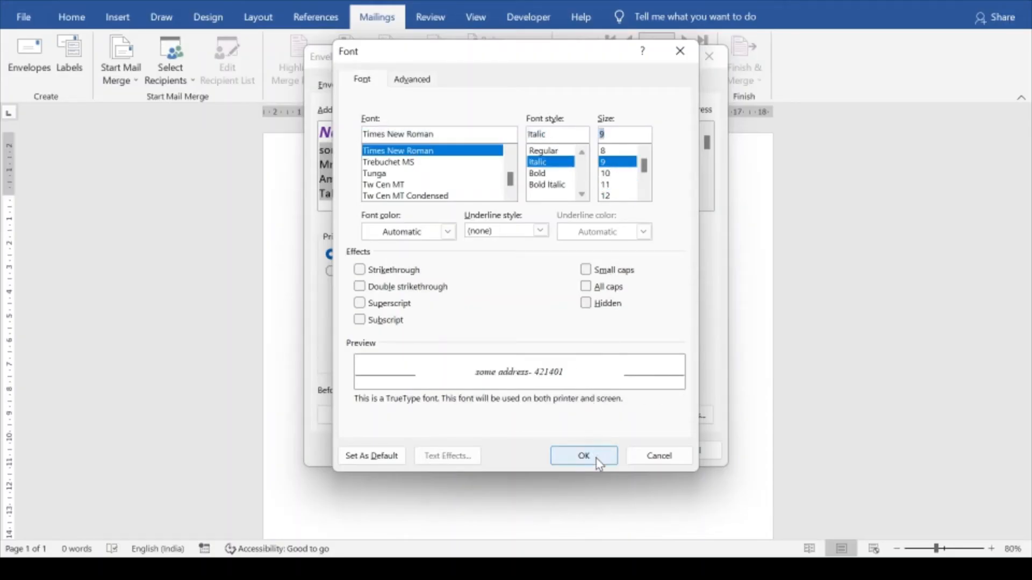
{"action": "mouse_move", "coordinate": [459, 238]}
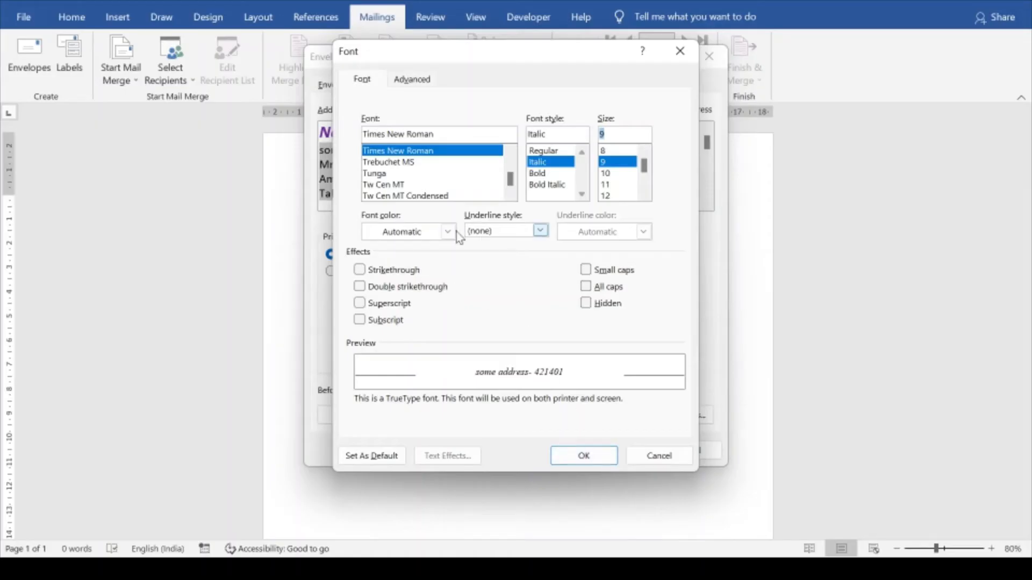
{"action": "mouse_move", "coordinate": [627, 408]}
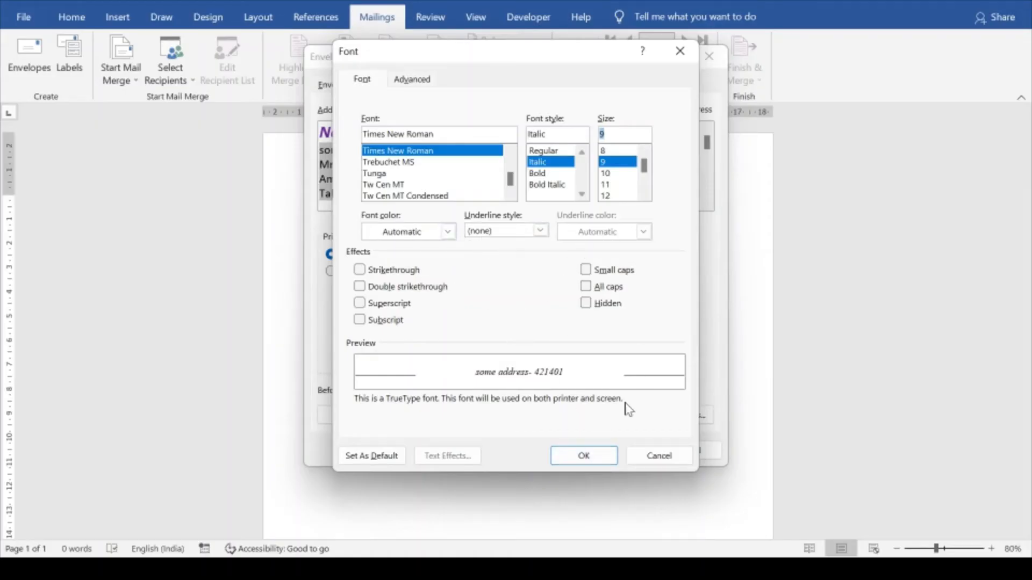
{"action": "left_click", "coordinate": [583, 455]}
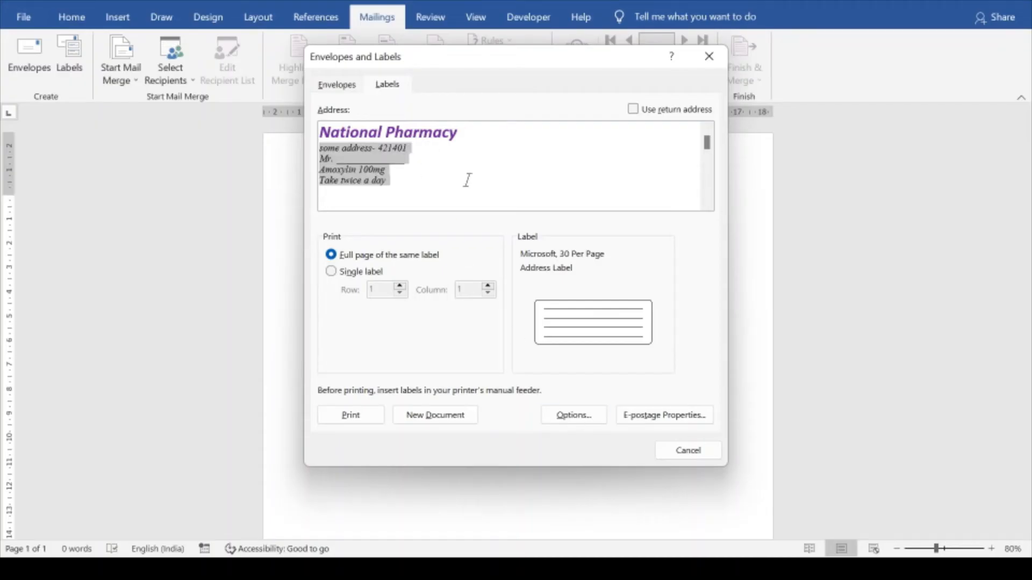
{"action": "mouse_move", "coordinate": [426, 190]}
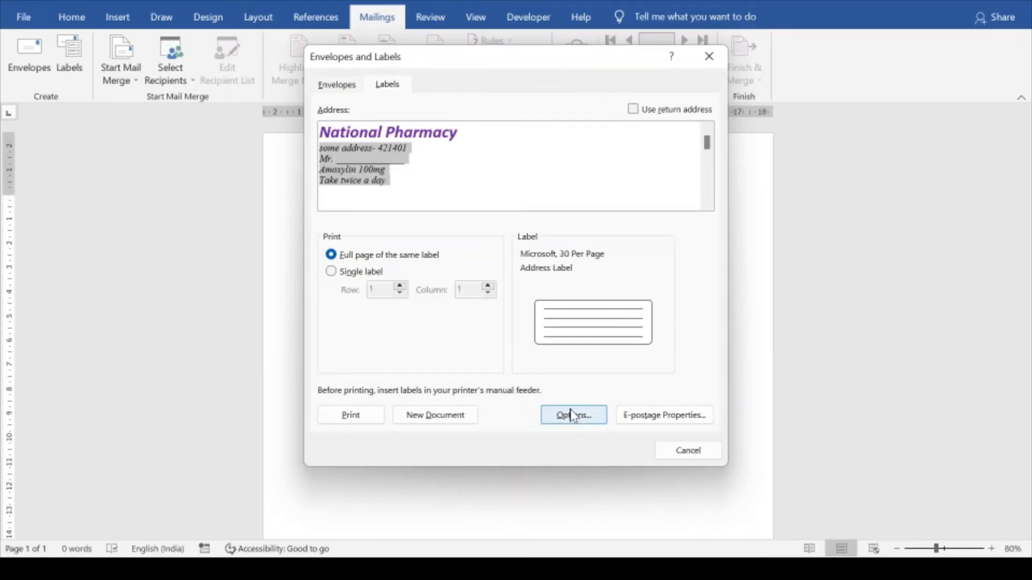
Step: Choose Microsoft's 30 Per Page address label (2.54 cm × 6.67 cm) in Label Options
{"action": "left_click", "coordinate": [572, 415]}
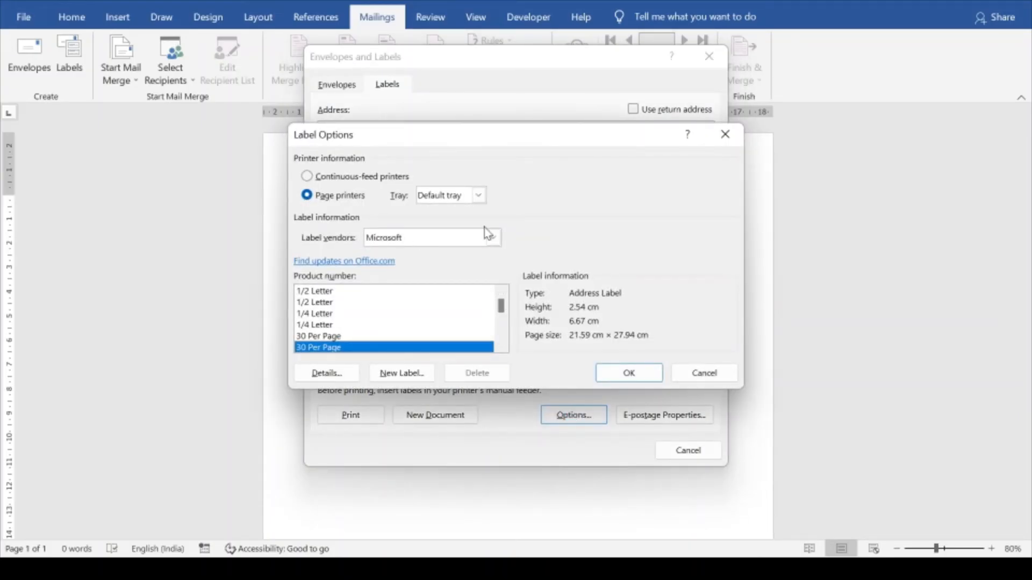
{"action": "left_click", "coordinate": [493, 237]}
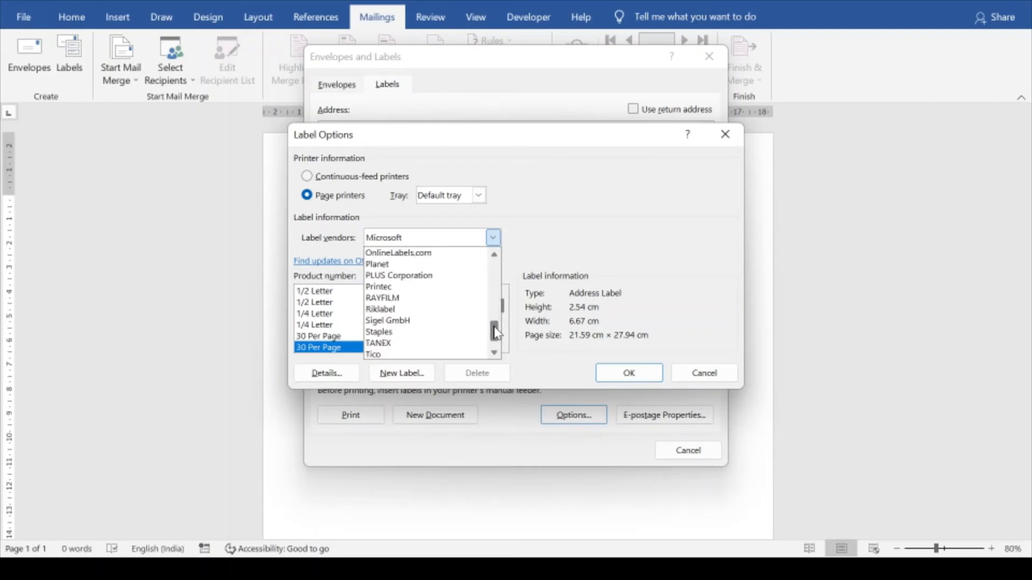
{"action": "scroll", "scroll_direction": "up", "scroll_amount": 3}
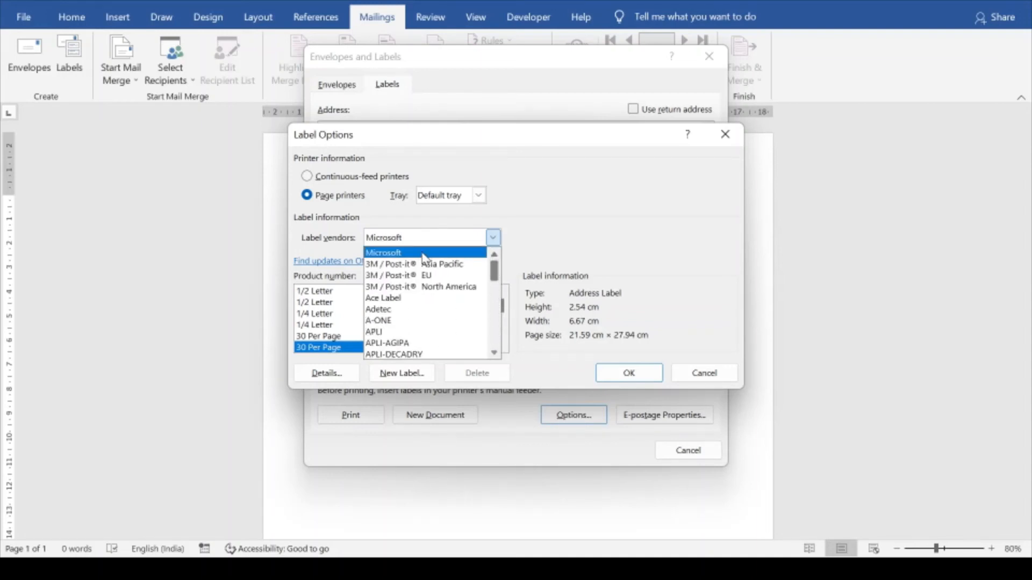
{"action": "left_click", "coordinate": [384, 253]}
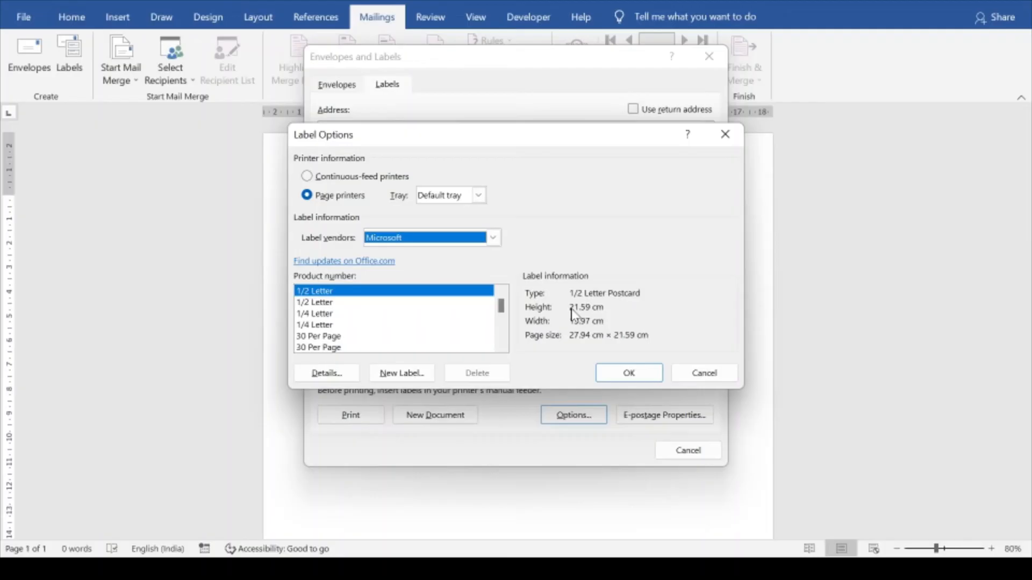
{"action": "mouse_move", "coordinate": [584, 350]}
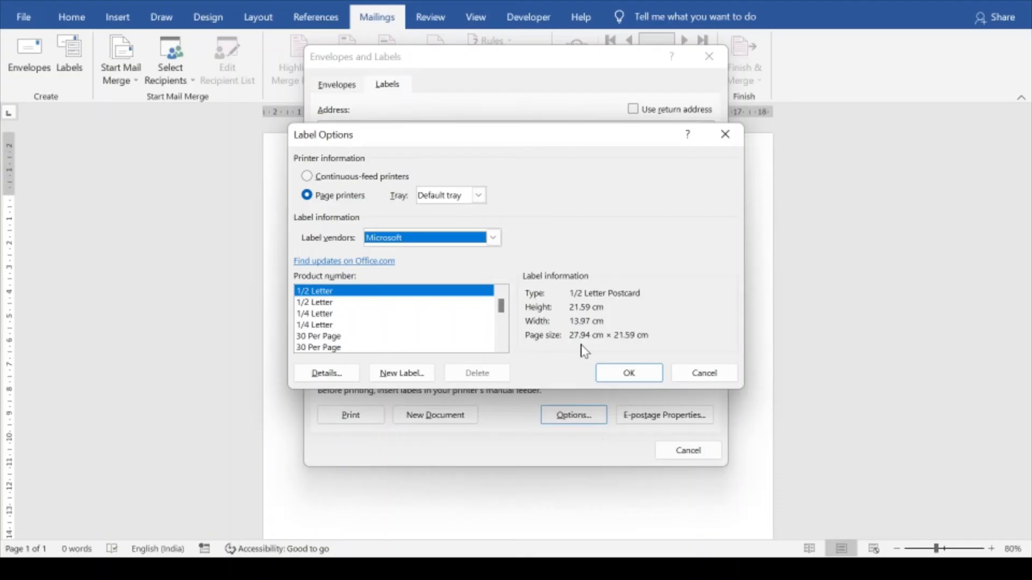
{"action": "mouse_move", "coordinate": [326, 304]}
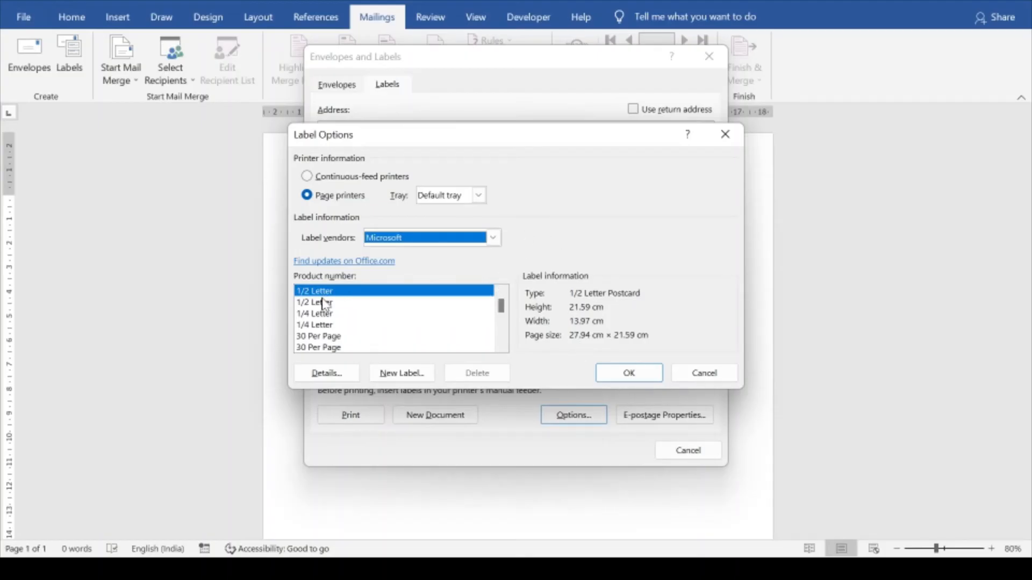
{"action": "left_click", "coordinate": [318, 336]}
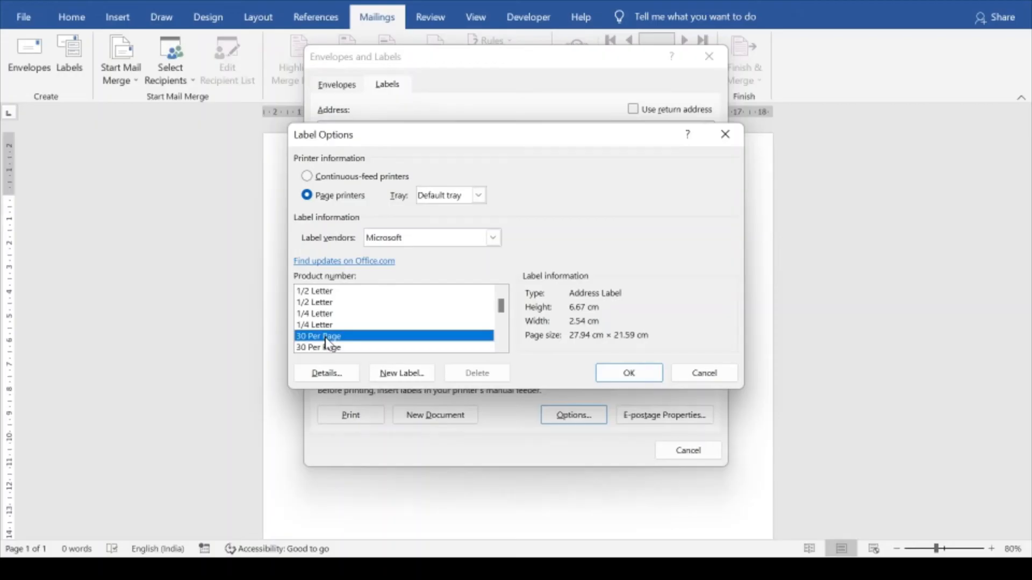
{"action": "mouse_move", "coordinate": [580, 326]}
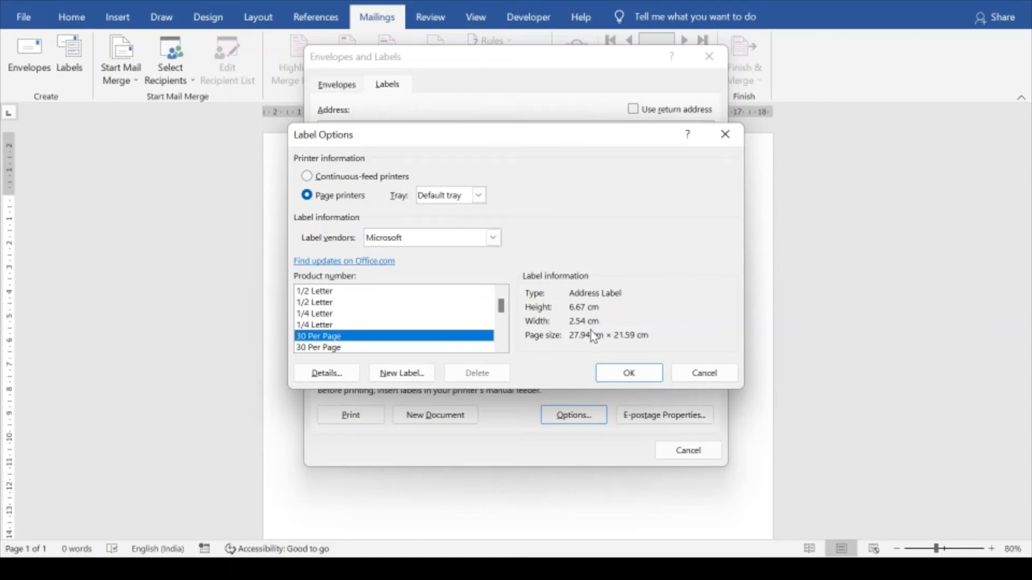
{"action": "mouse_move", "coordinate": [366, 348]}
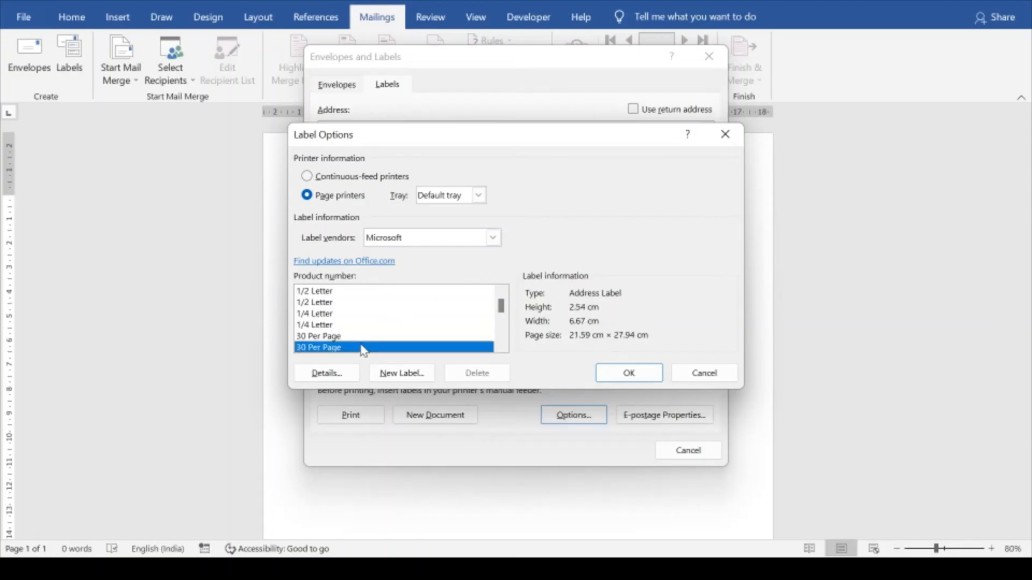
{"action": "mouse_move", "coordinate": [581, 340]}
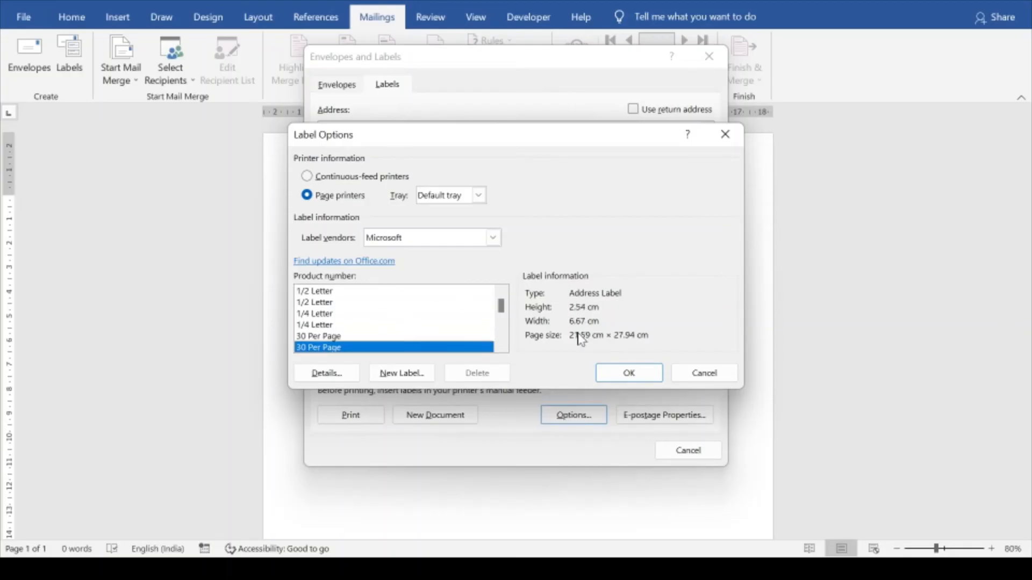
{"action": "mouse_move", "coordinate": [367, 332]}
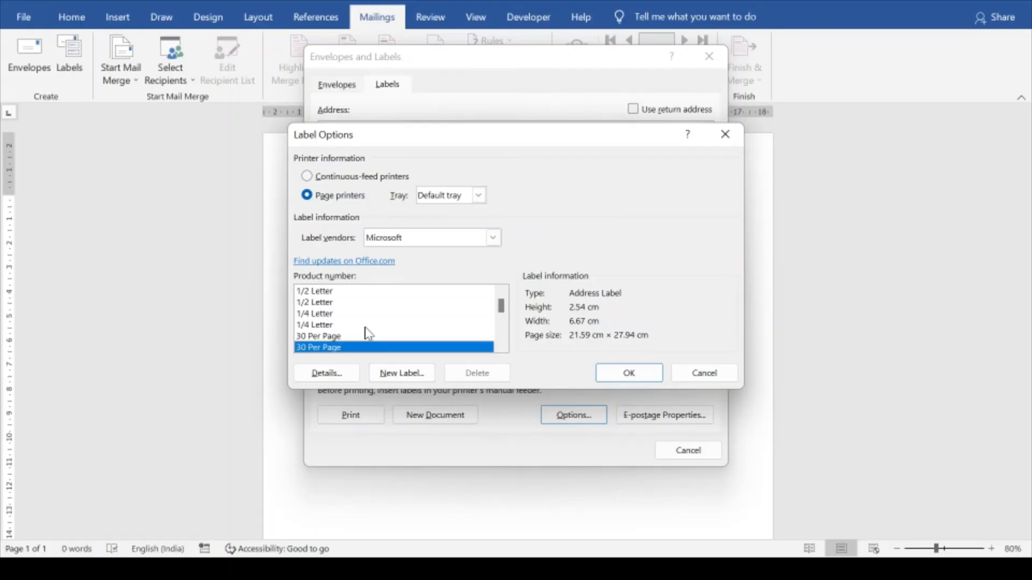
{"action": "mouse_move", "coordinate": [333, 357]}
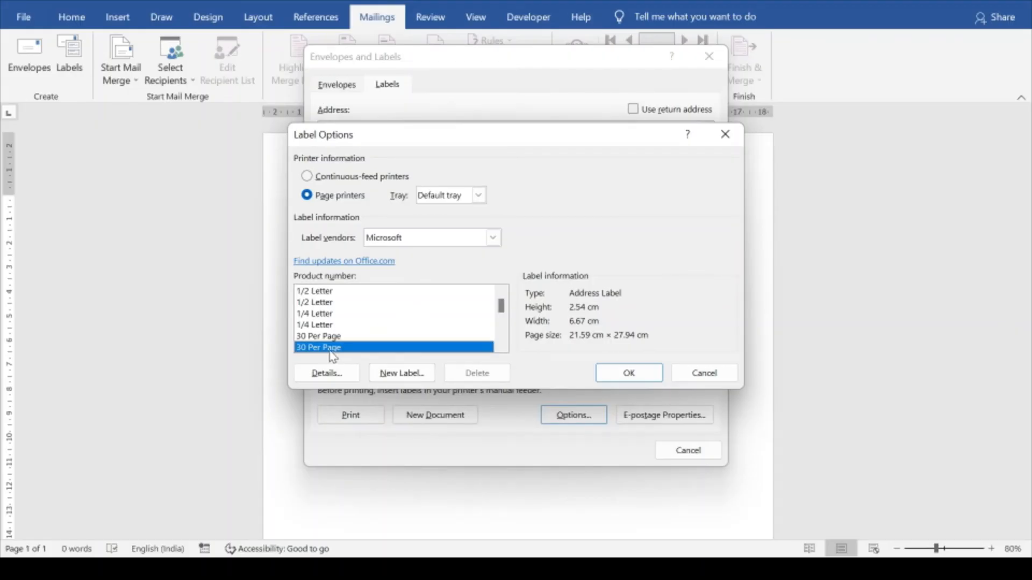
{"action": "left_click", "coordinate": [627, 373]}
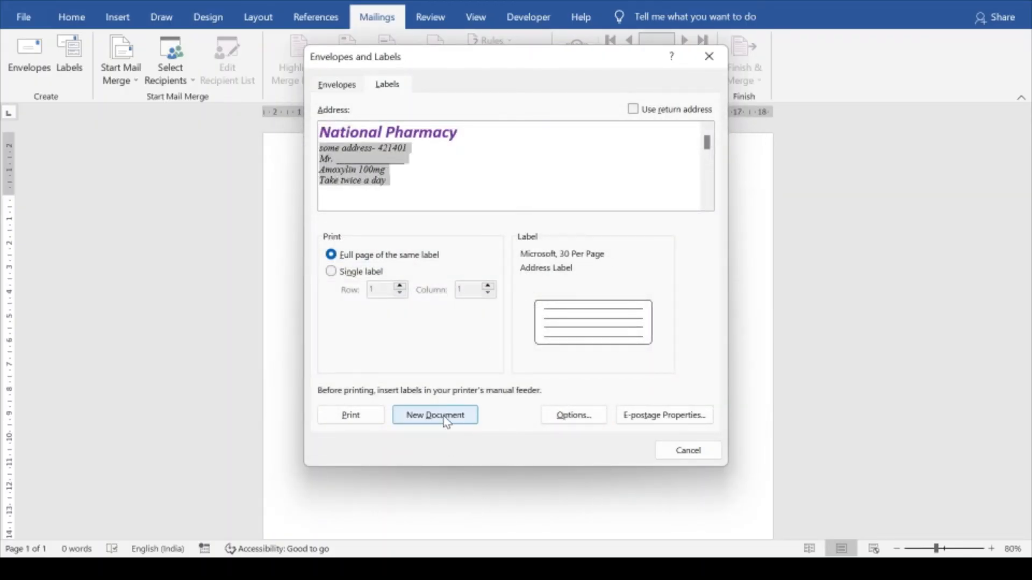
Step: Generate the full National Pharmacy label sheet as a new document and scroll through it
{"action": "left_click", "coordinate": [434, 414]}
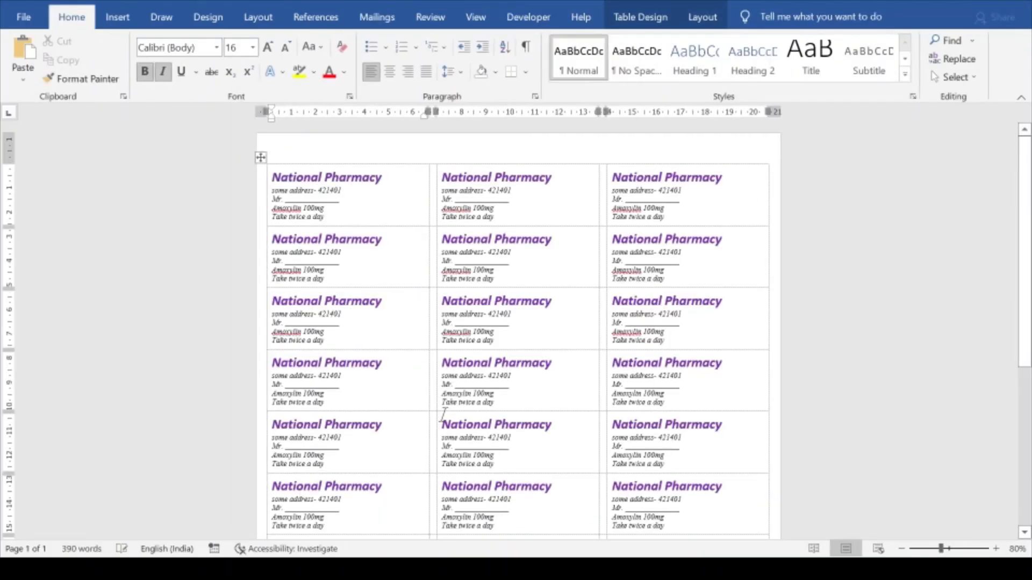
{"action": "scroll", "scroll_direction": "down", "scroll_amount": 3}
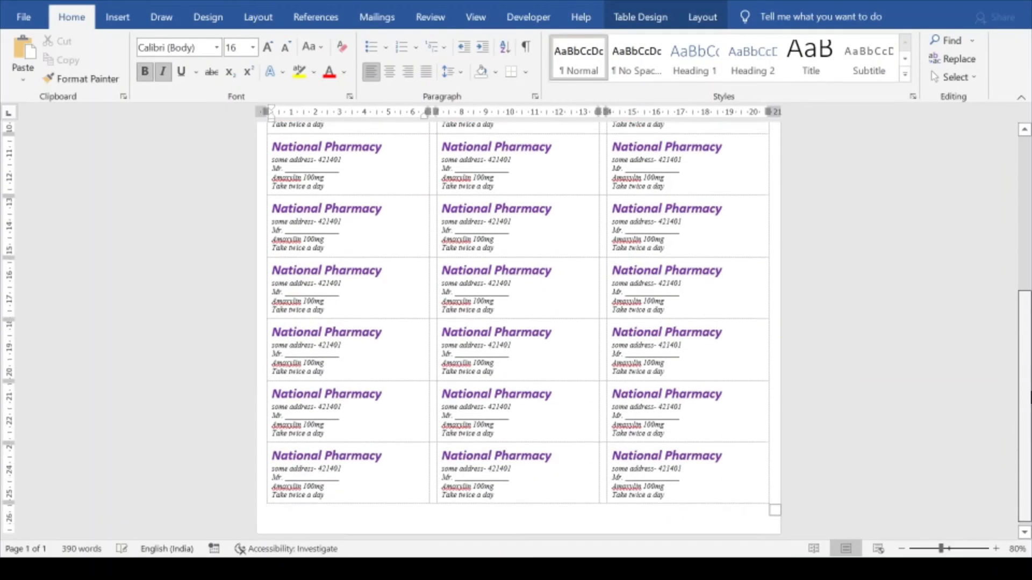
{"action": "scroll", "scroll_direction": "up", "scroll_amount": 3}
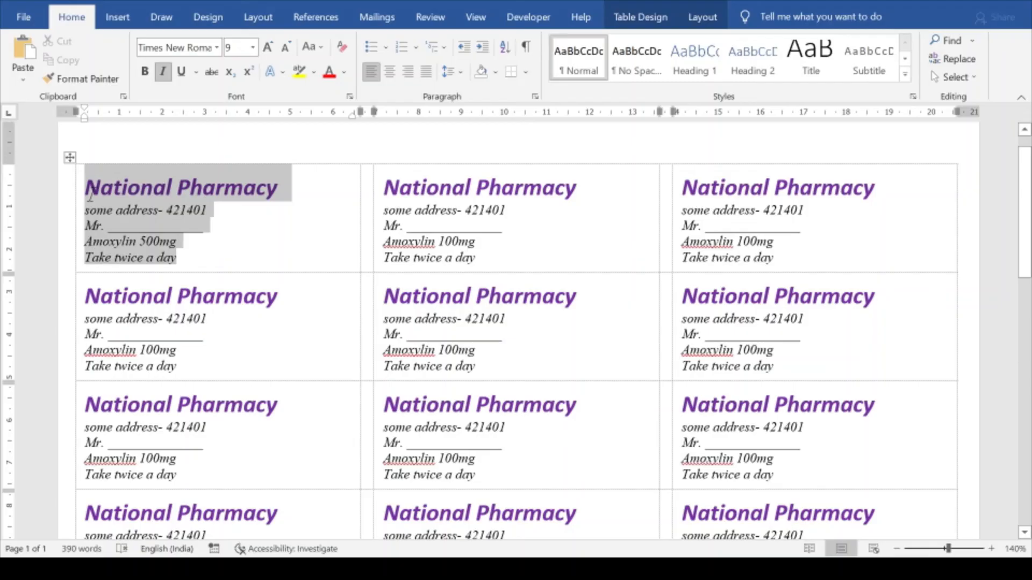
Step: Update all 30 labels to Amoxylin 500mg, check the sheet, then open the Alt+Tab window switcher
{"action": "right_click", "coordinate": [165, 202]}
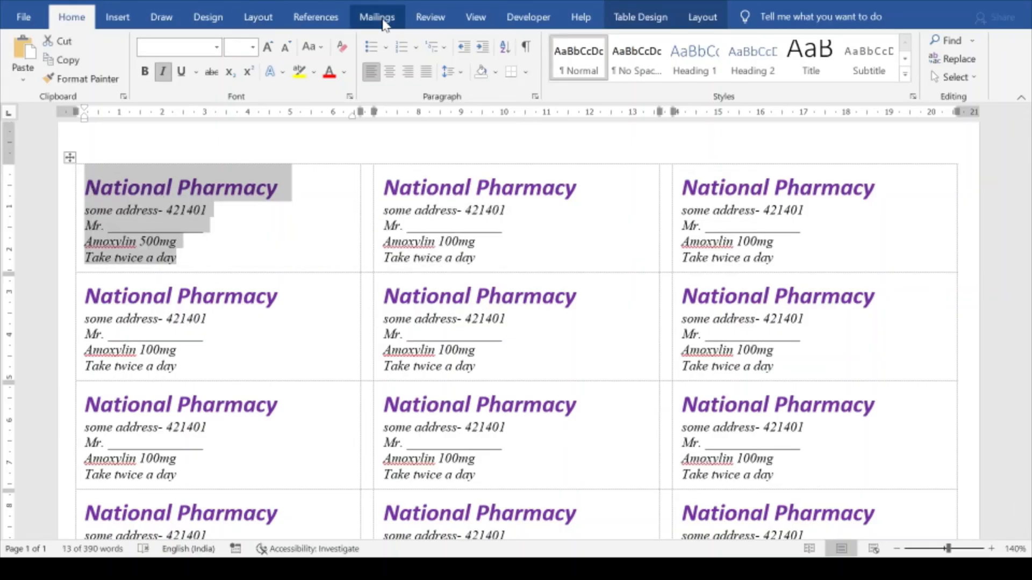
{"action": "left_click", "coordinate": [70, 56]}
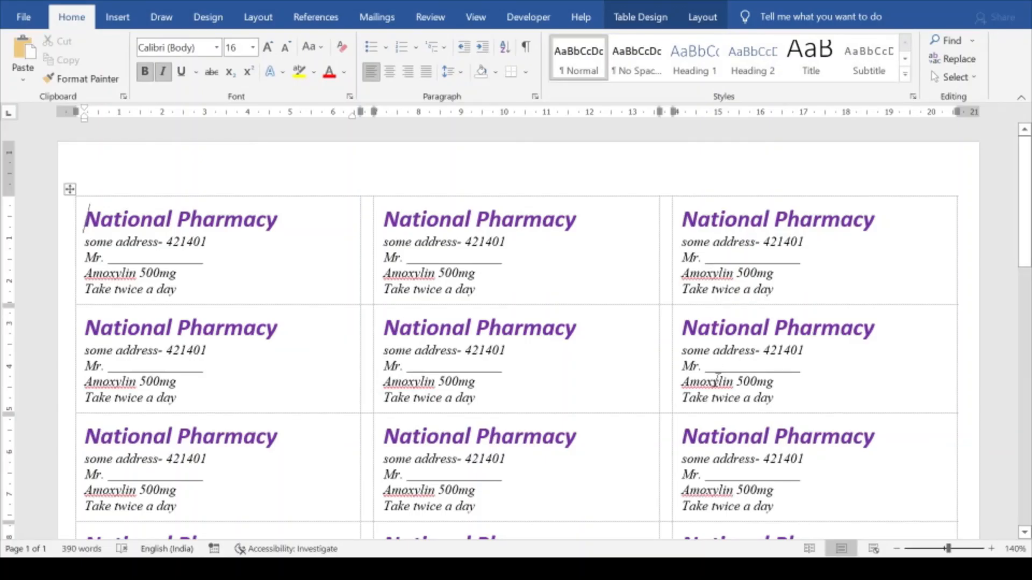
{"action": "scroll", "scroll_direction": "down", "scroll_amount": 3}
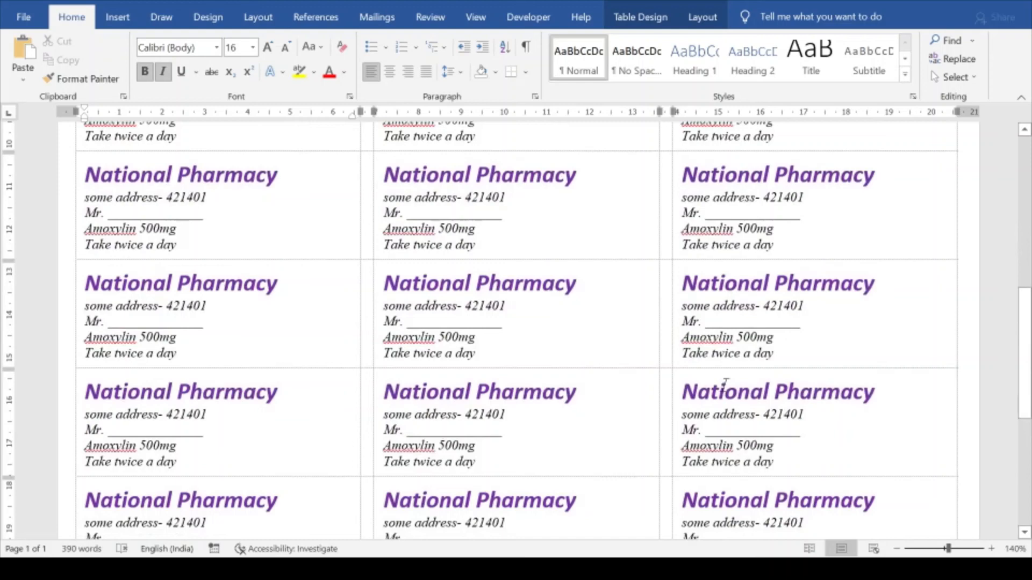
{"action": "scroll", "scroll_direction": "down", "scroll_amount": 3}
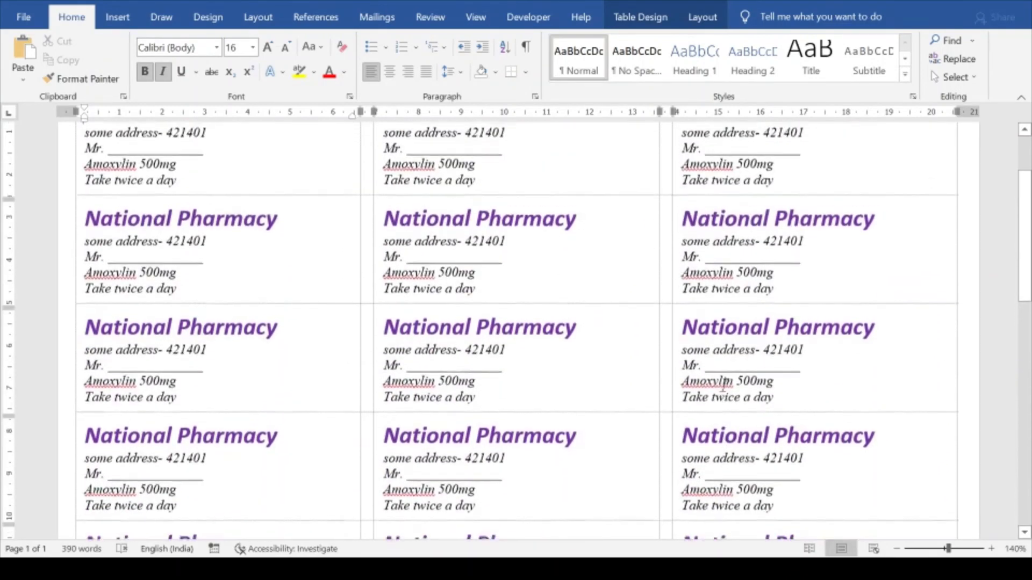
{"action": "scroll", "scroll_direction": "up", "scroll_amount": 3}
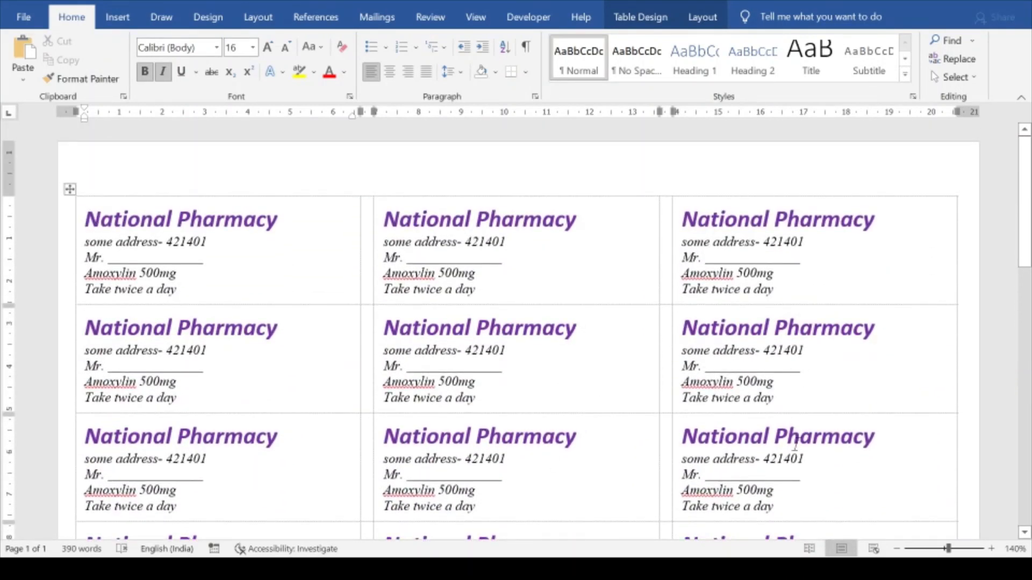
{"action": "key", "text": "alt+tab"}
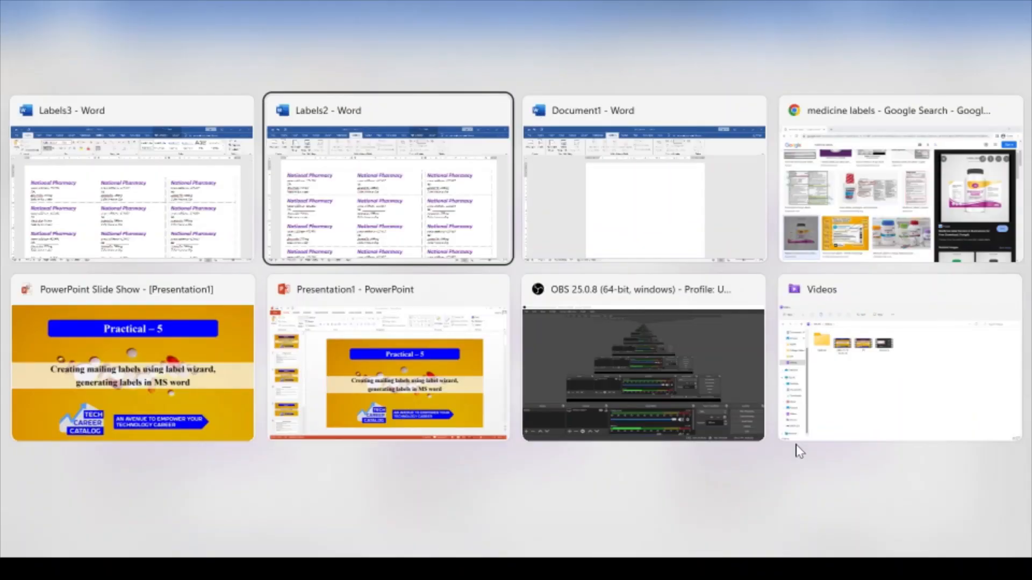